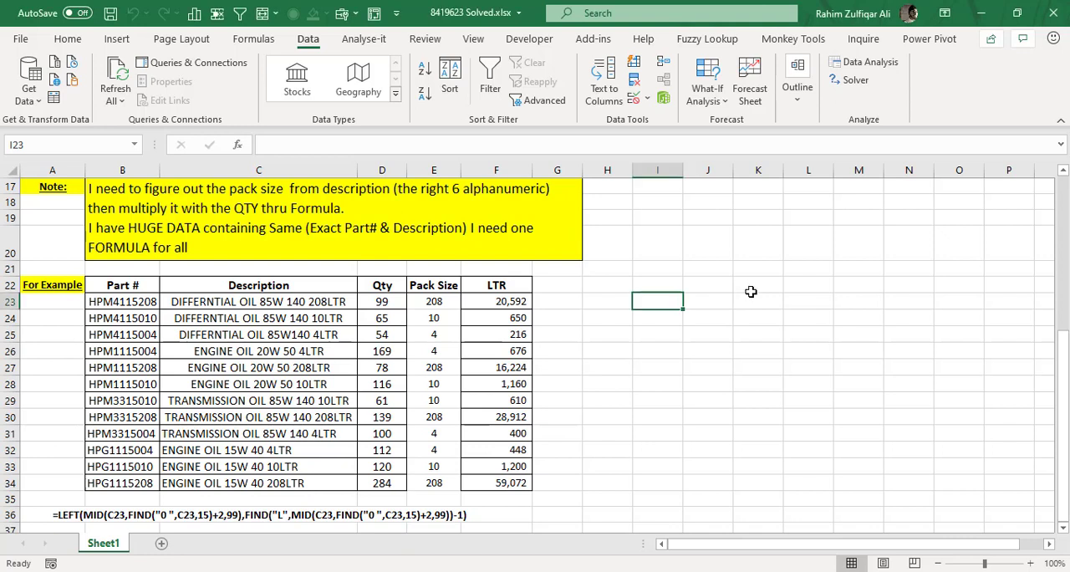
- Review the example table's product descriptions, LTR totals and the pack size formula without changing it
click(707, 285)
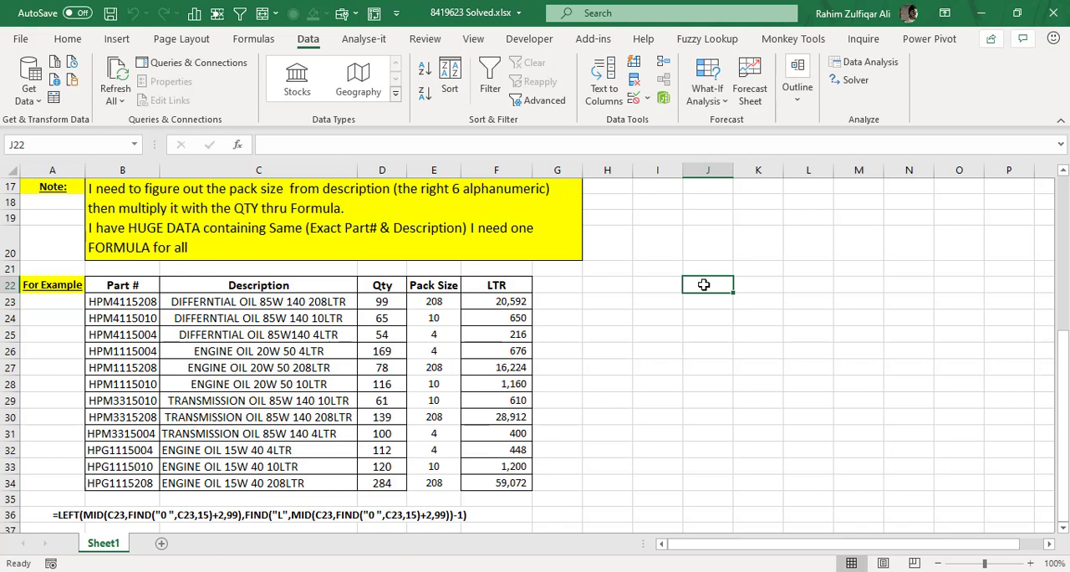
scroll(down, 3)
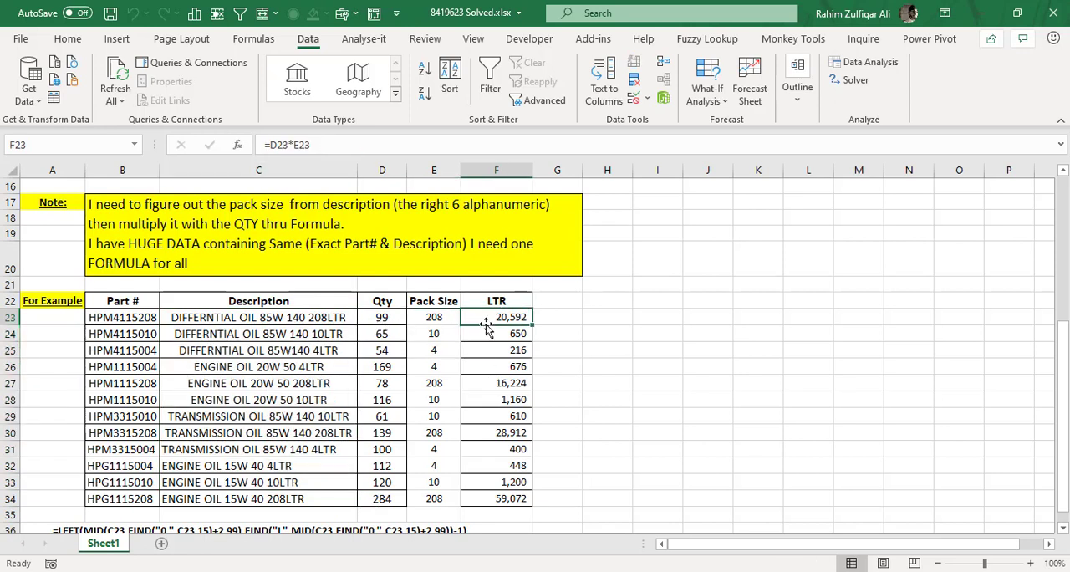
click(258, 317)
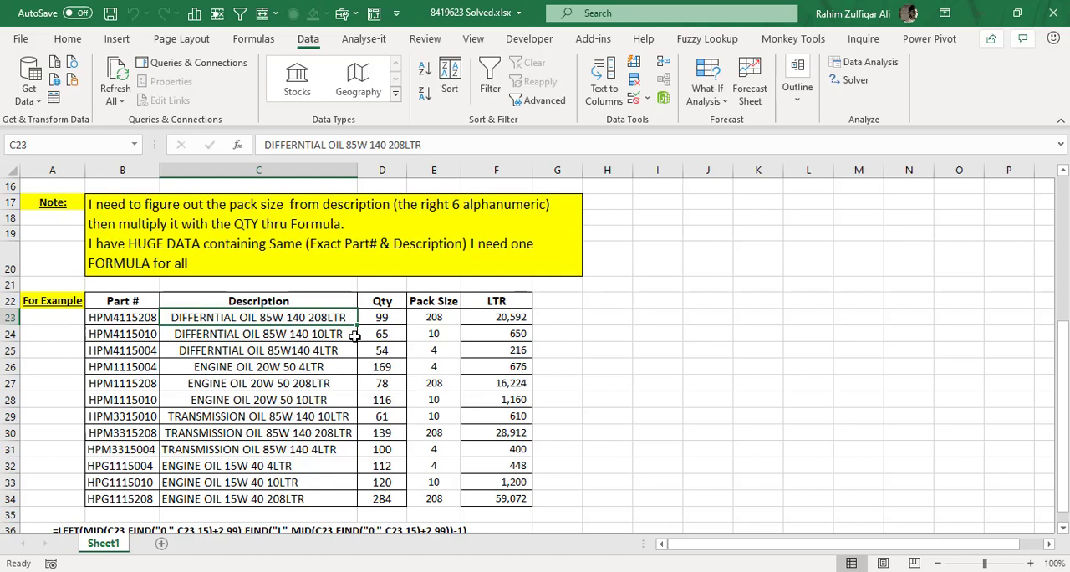
click(257, 332)
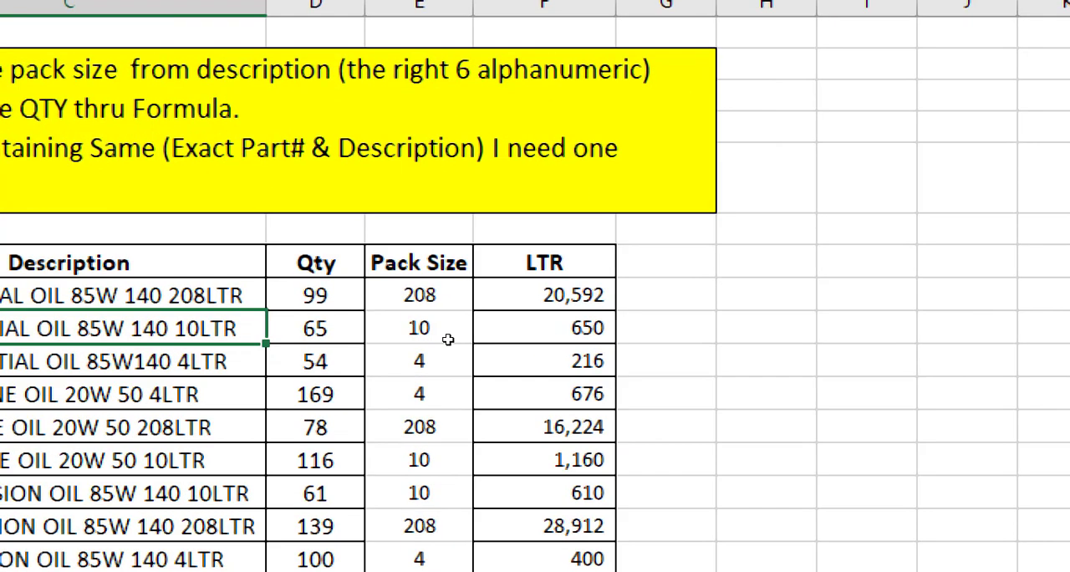
scroll(left, 3)
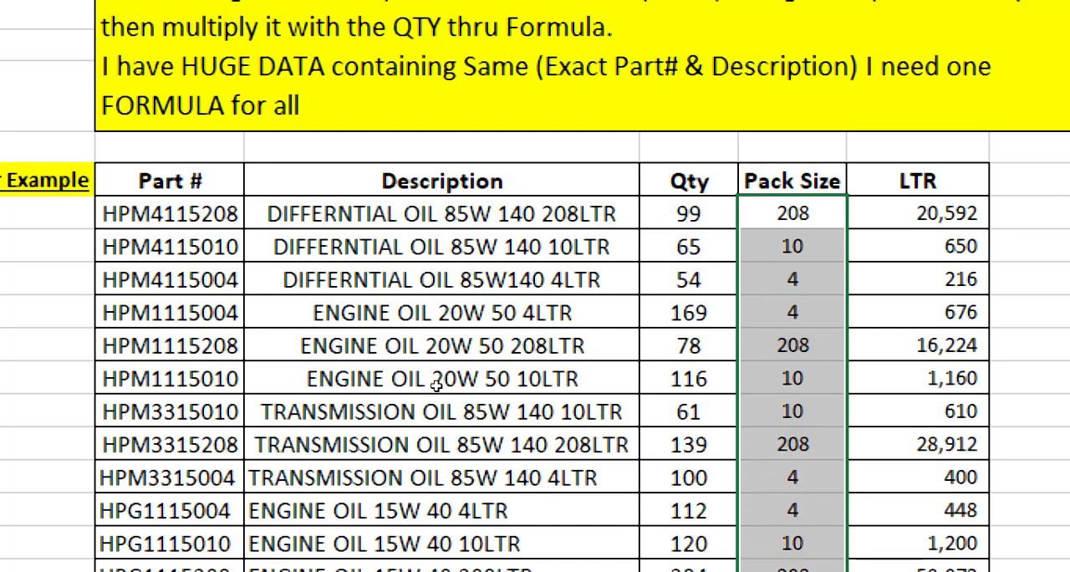
mouse_move(431, 483)
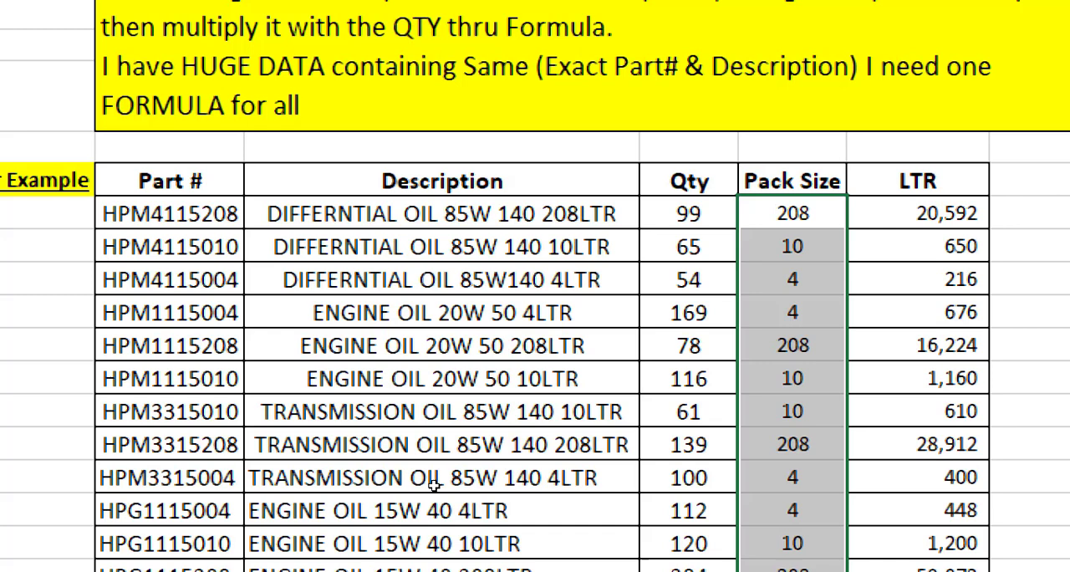
mouse_move(351, 371)
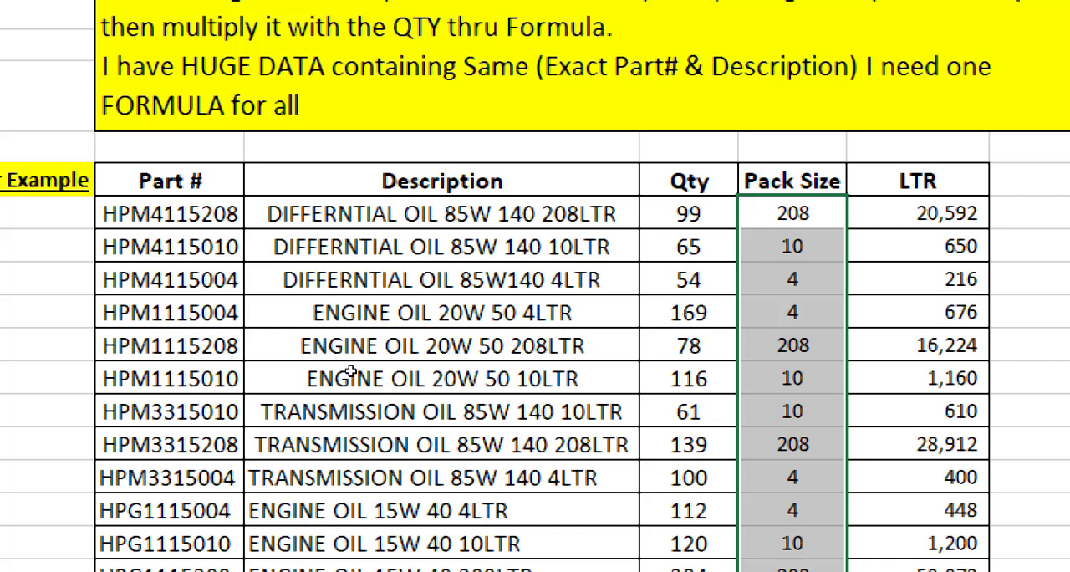
mouse_move(325, 326)
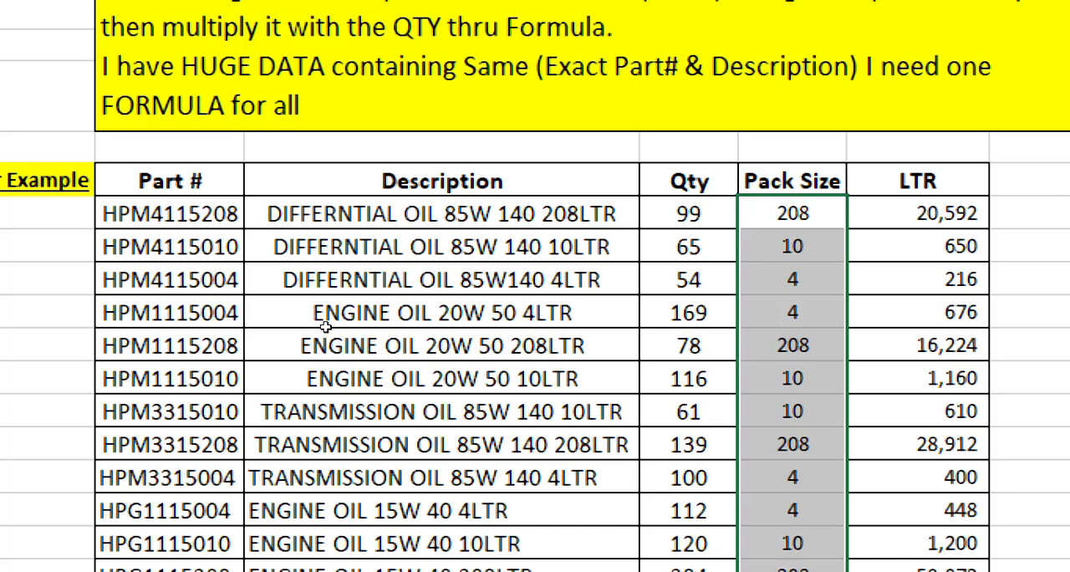
click(442, 214)
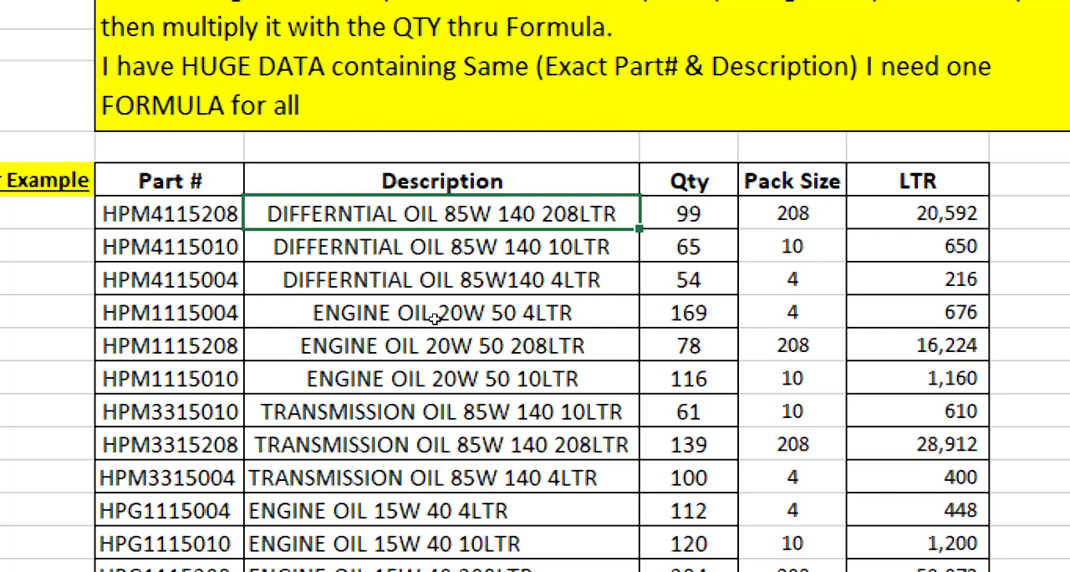
click(791, 180)
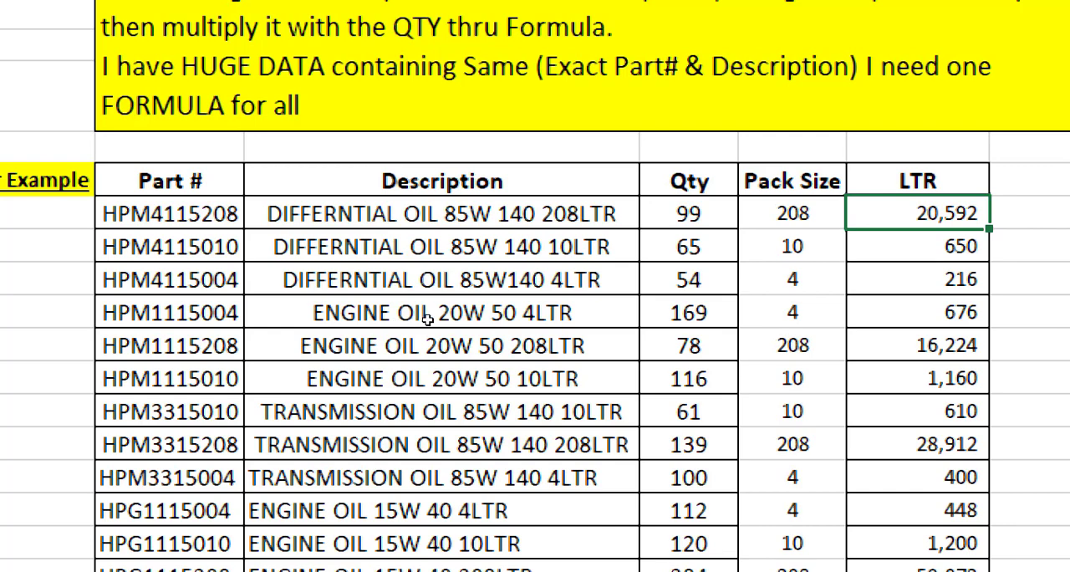
click(689, 214)
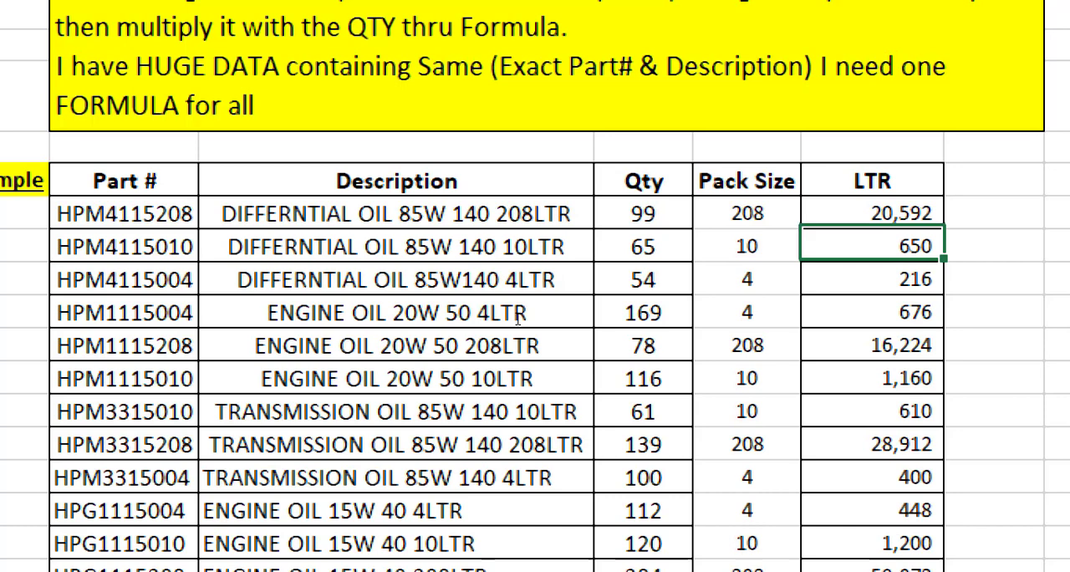
click(642, 212)
text(=LEFT(MID(C23,FIND("0 ",C23,15)+2,99),FIND("L",MID(C23,FIND("0 ",C23,15)+2,99))-1))
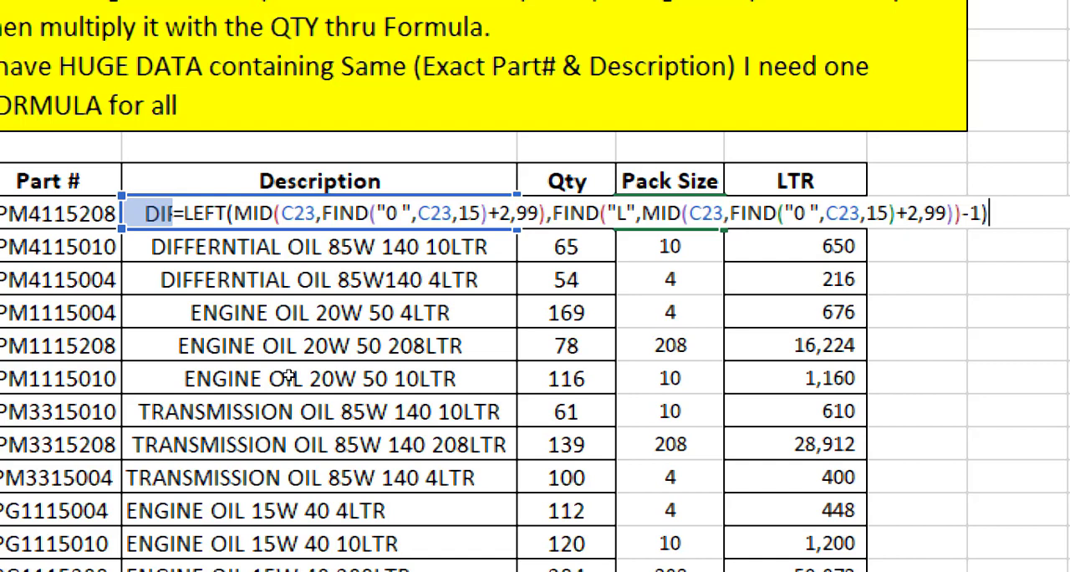
key(enter)
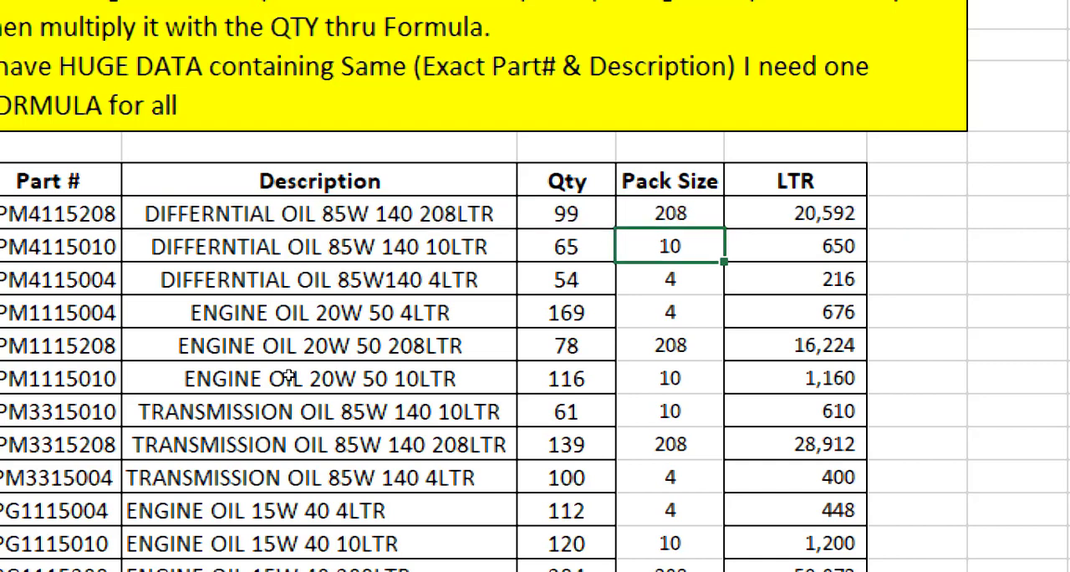
- Compare the engine and transmission oil descriptions with their pack size formulas in E23 and E24
click(317, 244)
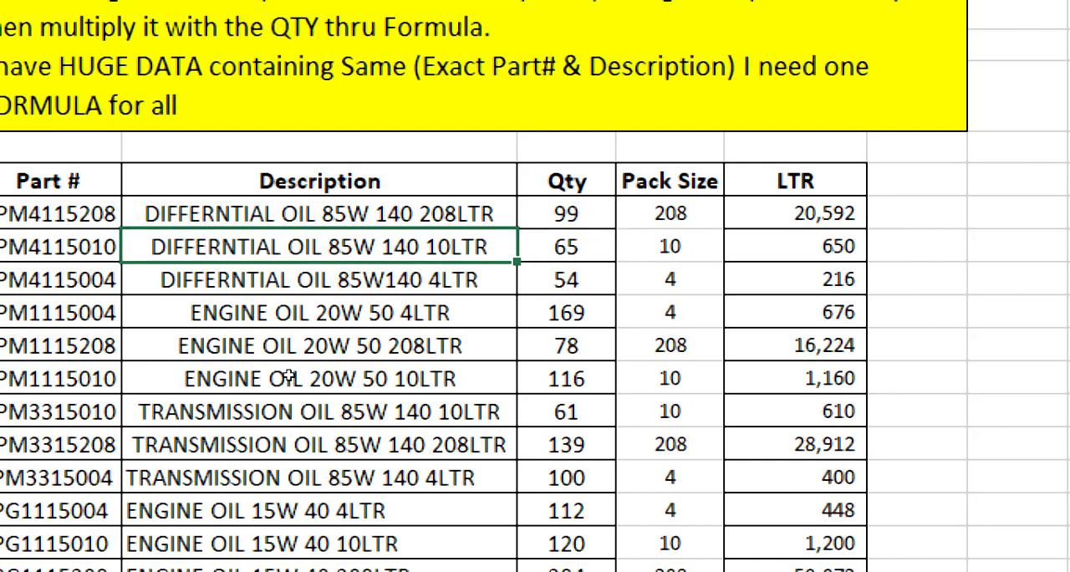
click(318, 213)
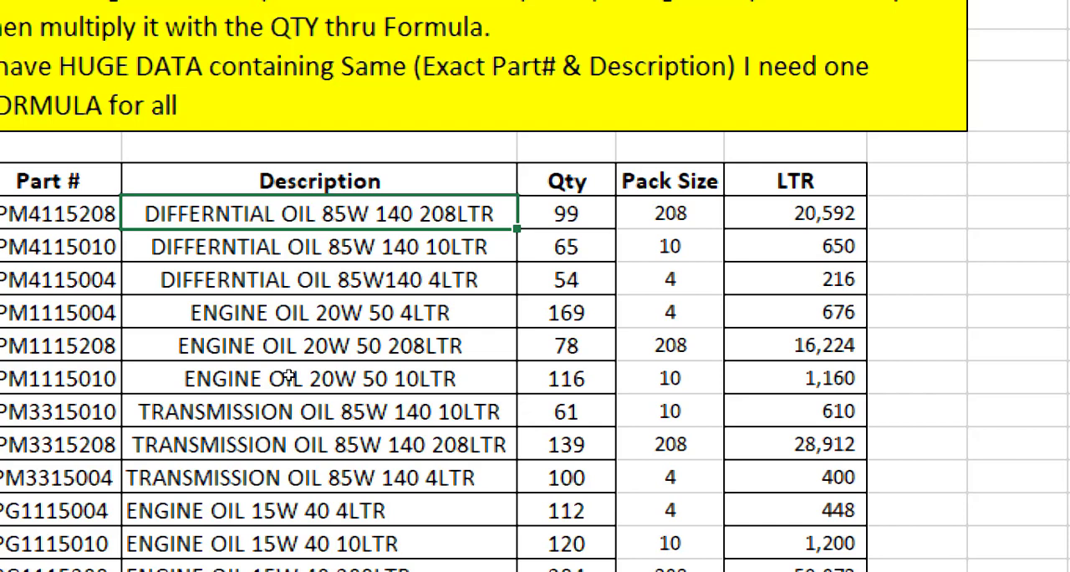
click(317, 377)
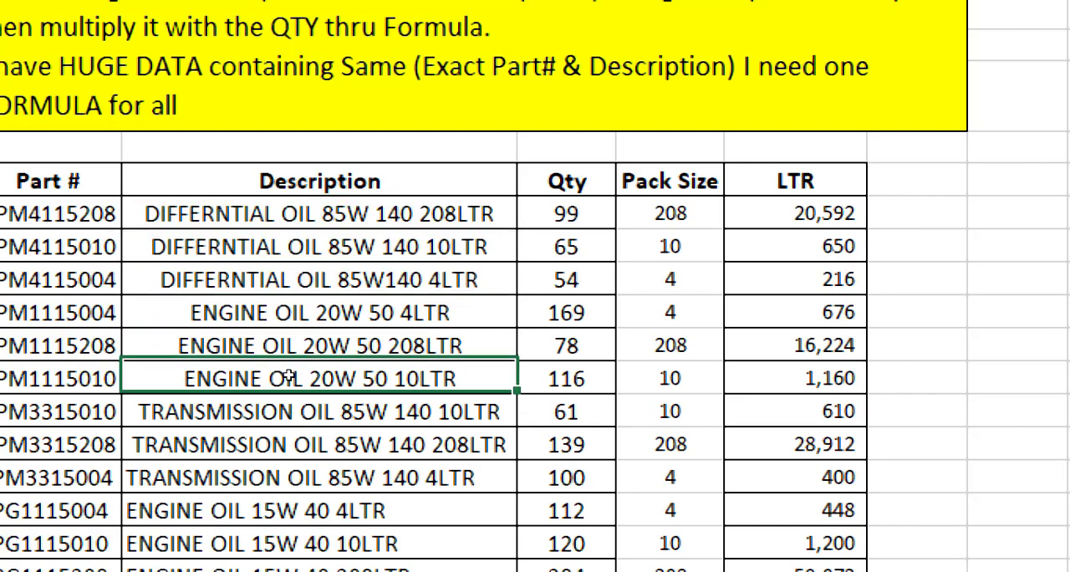
click(318, 542)
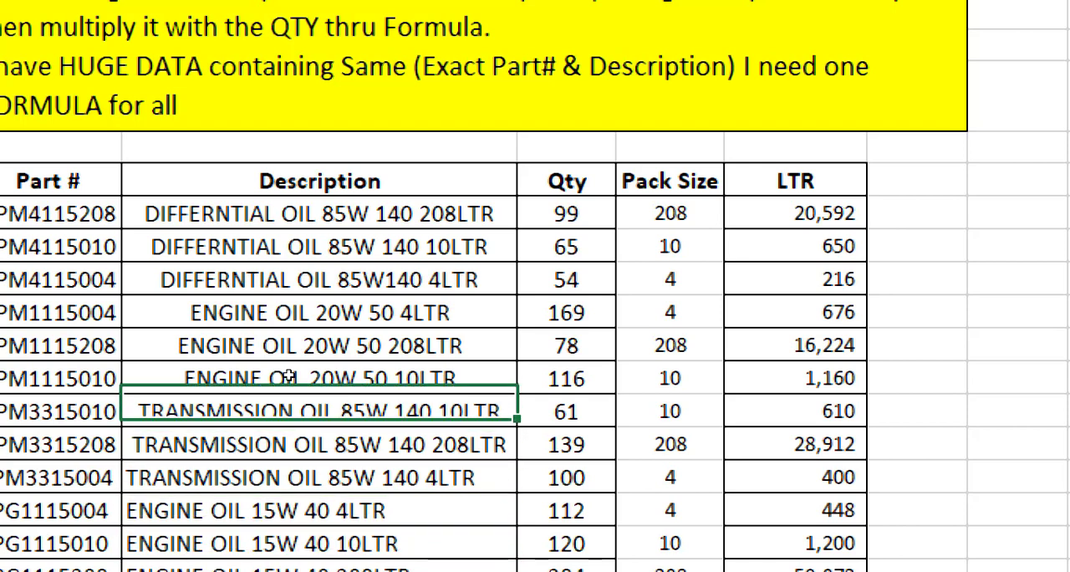
click(669, 214)
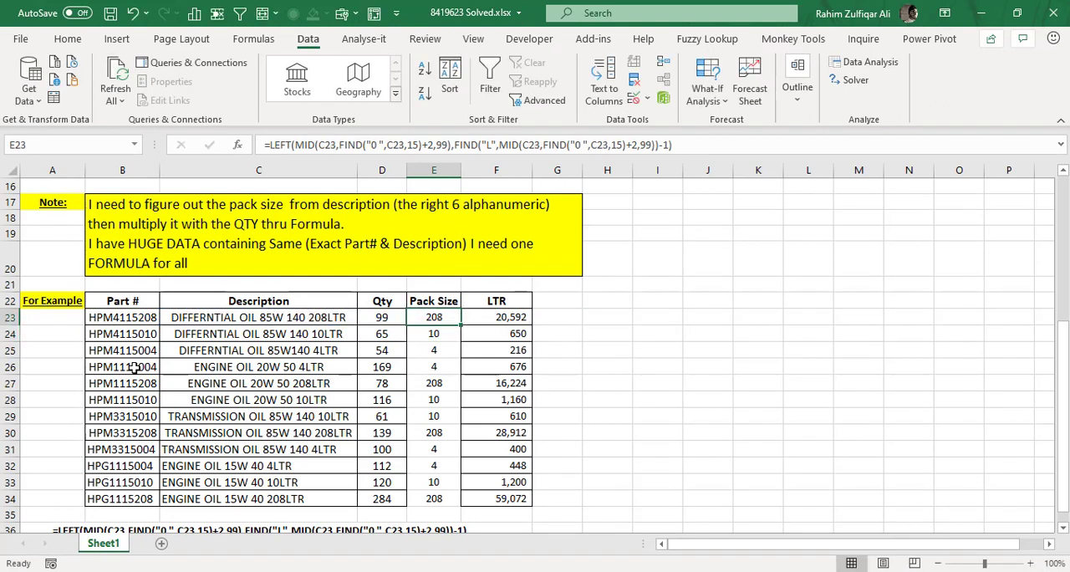
double_click(257, 317)
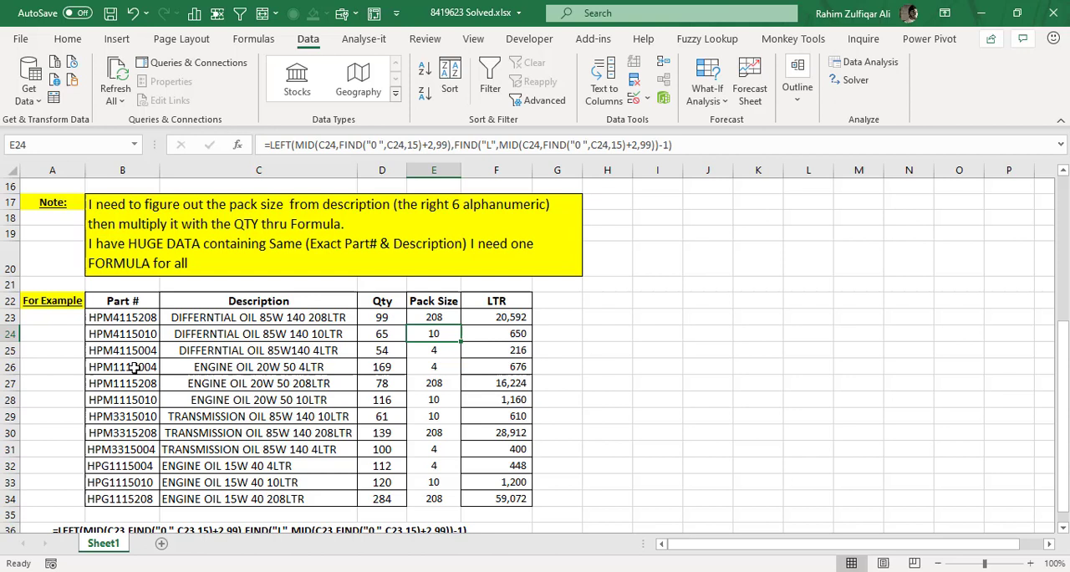
click(258, 317)
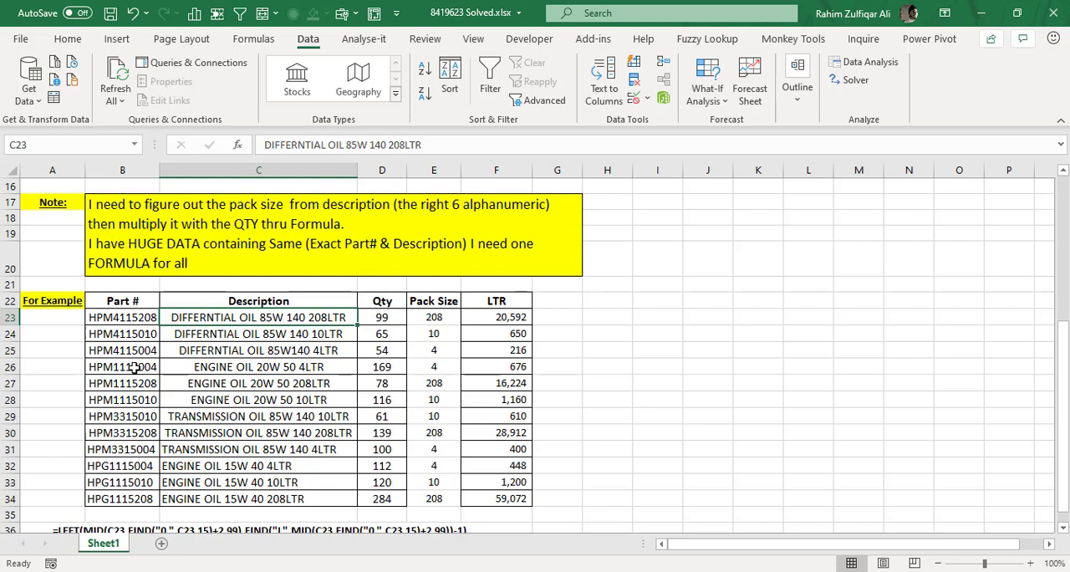
- Select B22:D34 with Part #, Description and Qty and copy it as the source data
click(122, 301)
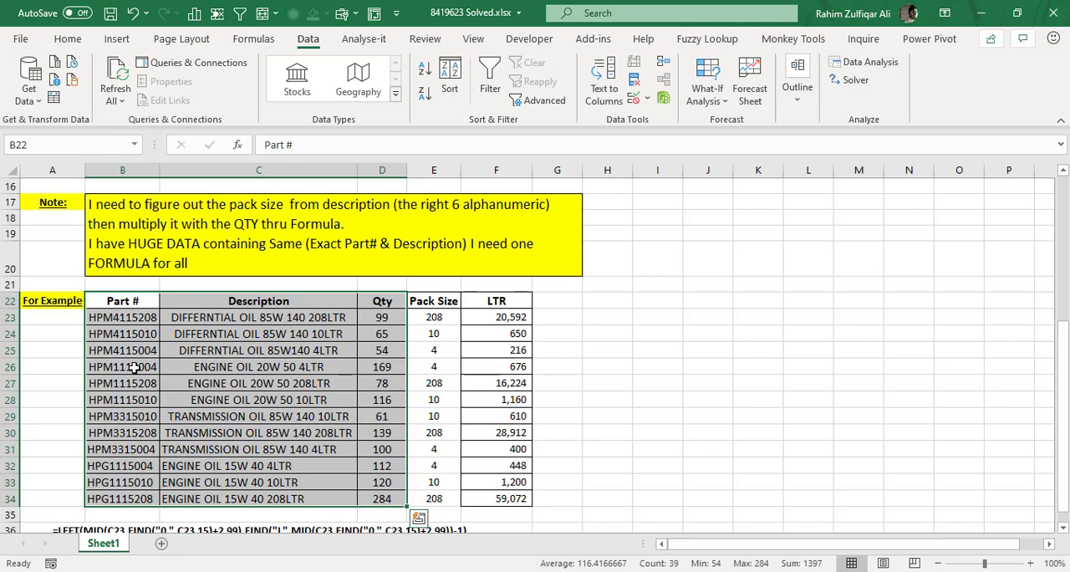
key(ctrl+c)
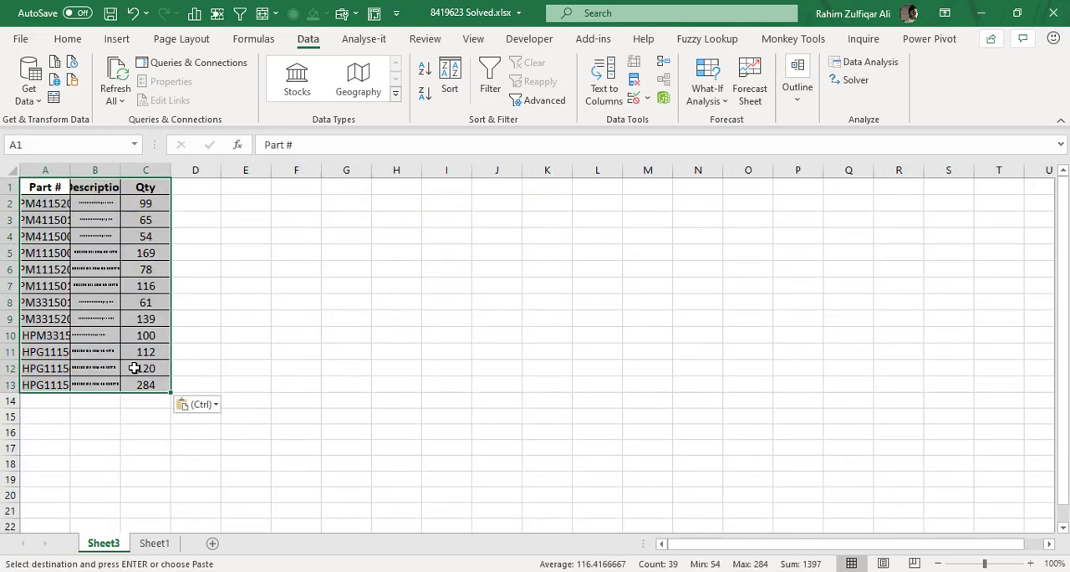
- Autofit the Description column so every pasted product description is fully readable
click(94, 252)
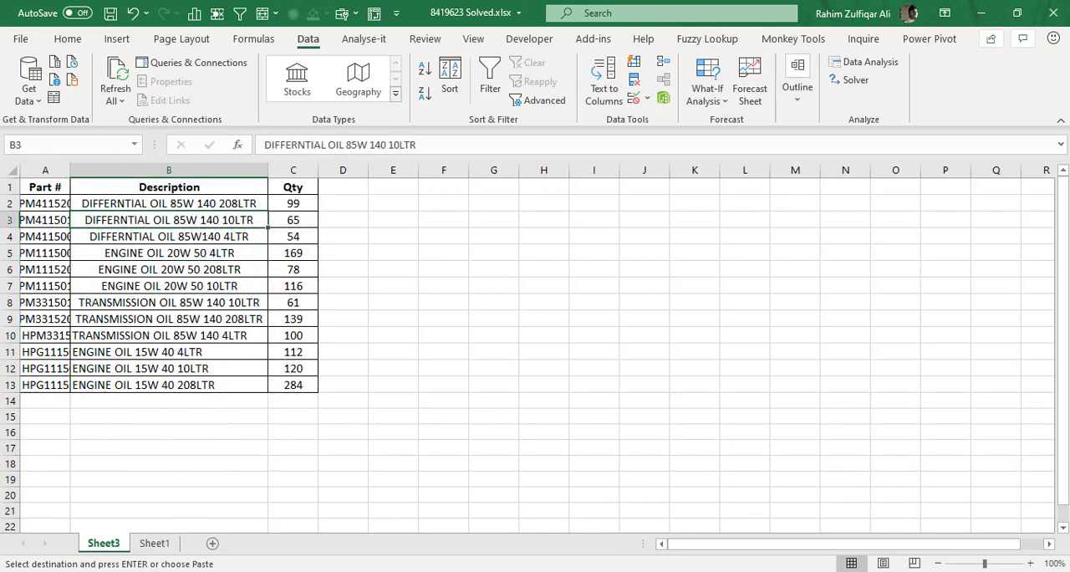
click(1030, 562)
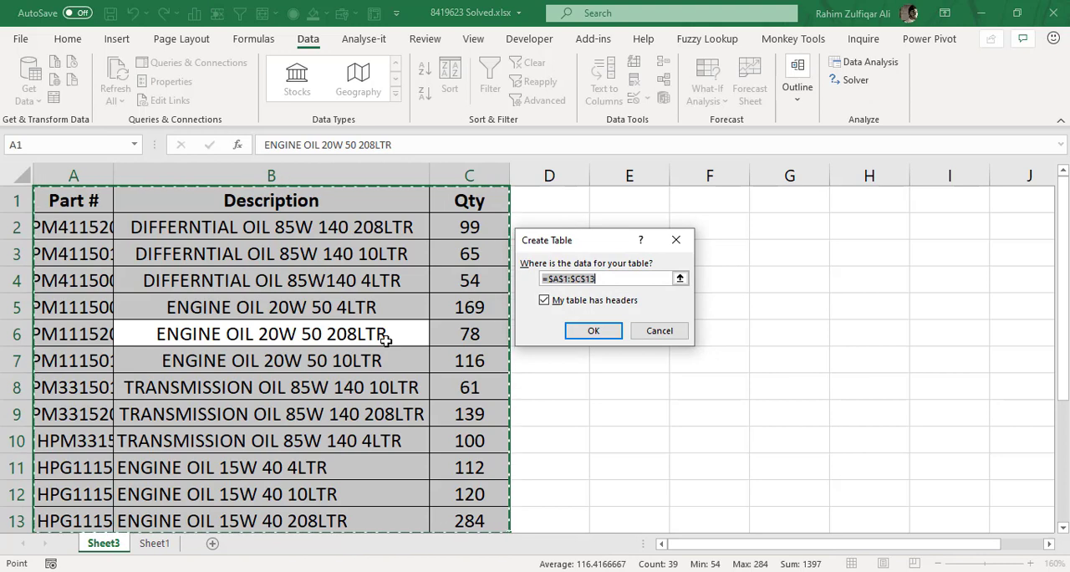
- Create a table from $A$1:$C$13 with headers and go to the Data commands
click(594, 331)
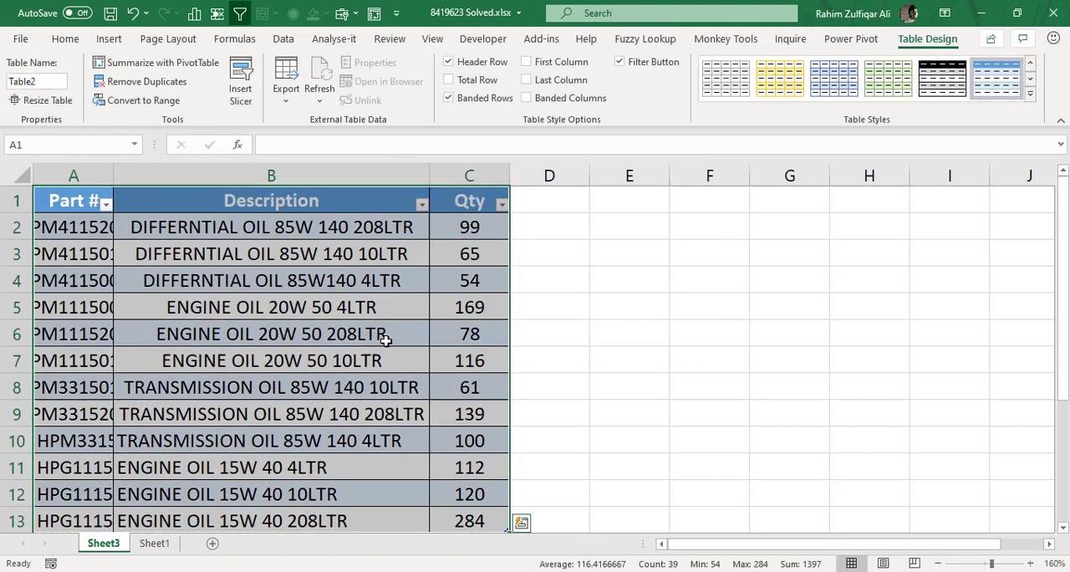
click(271, 335)
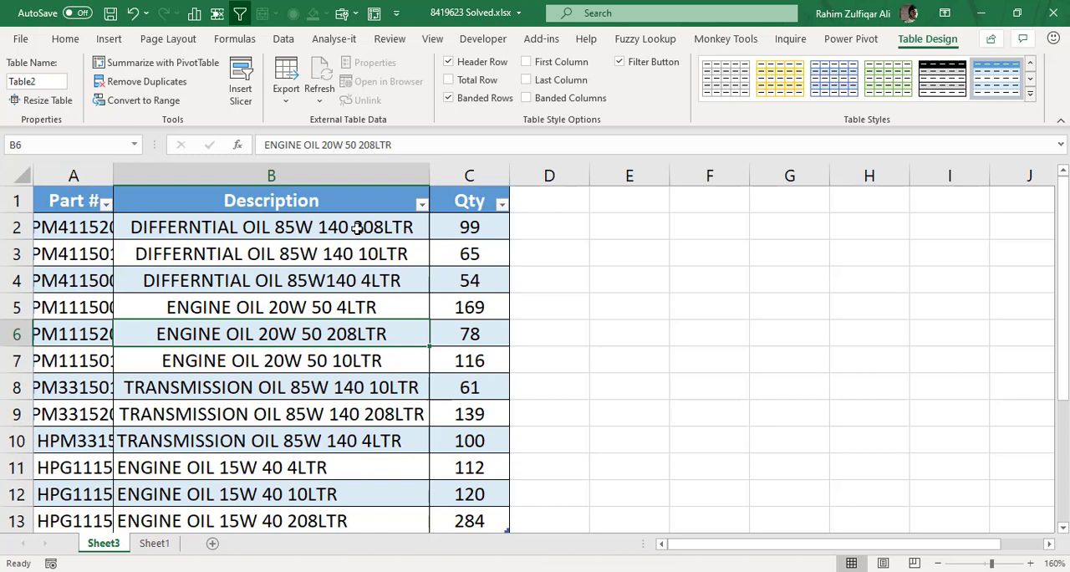
click(283, 38)
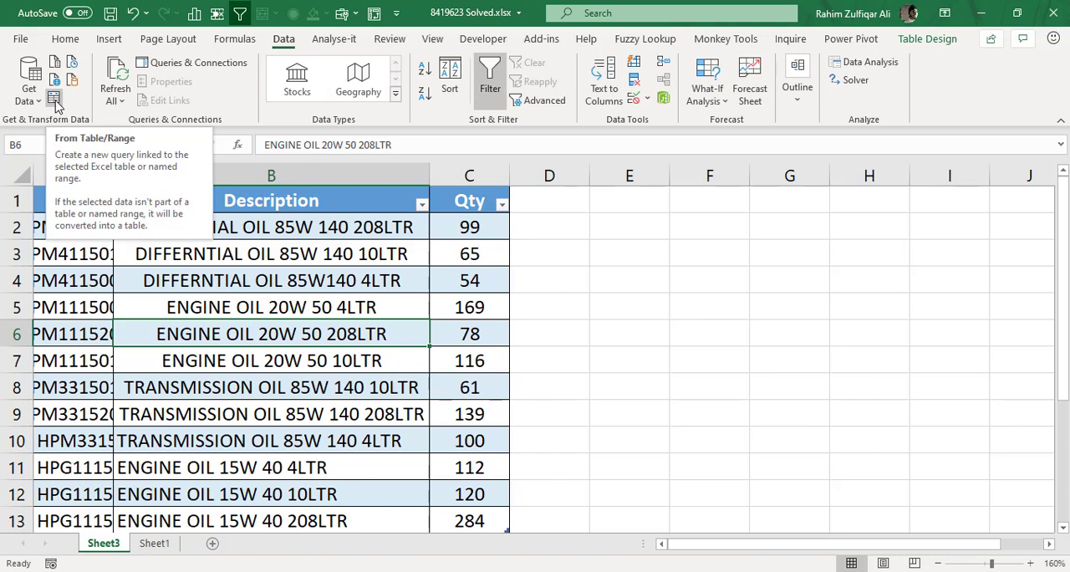
mouse_move(64, 103)
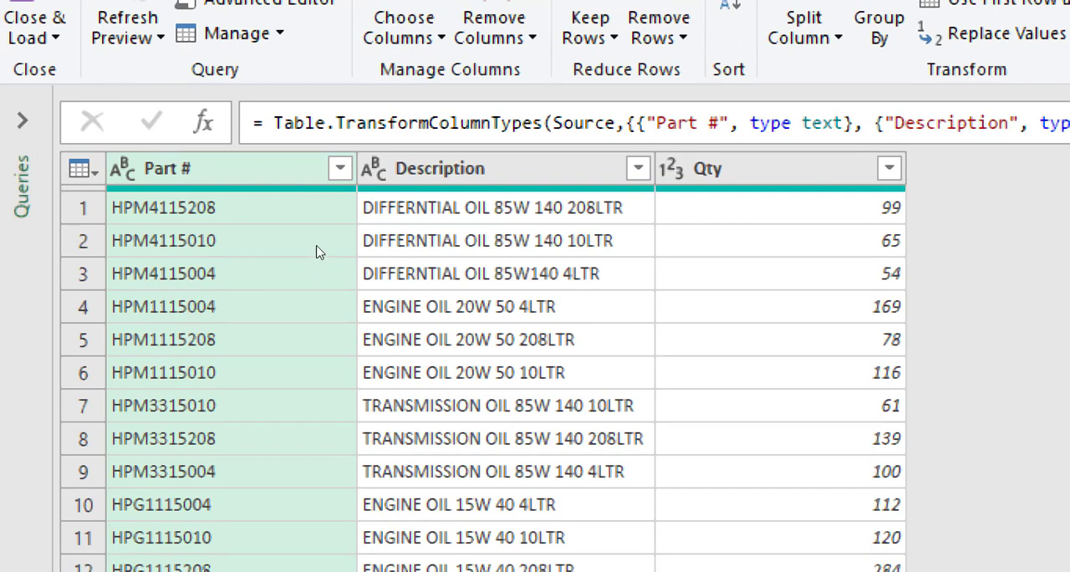
mouse_move(234, 288)
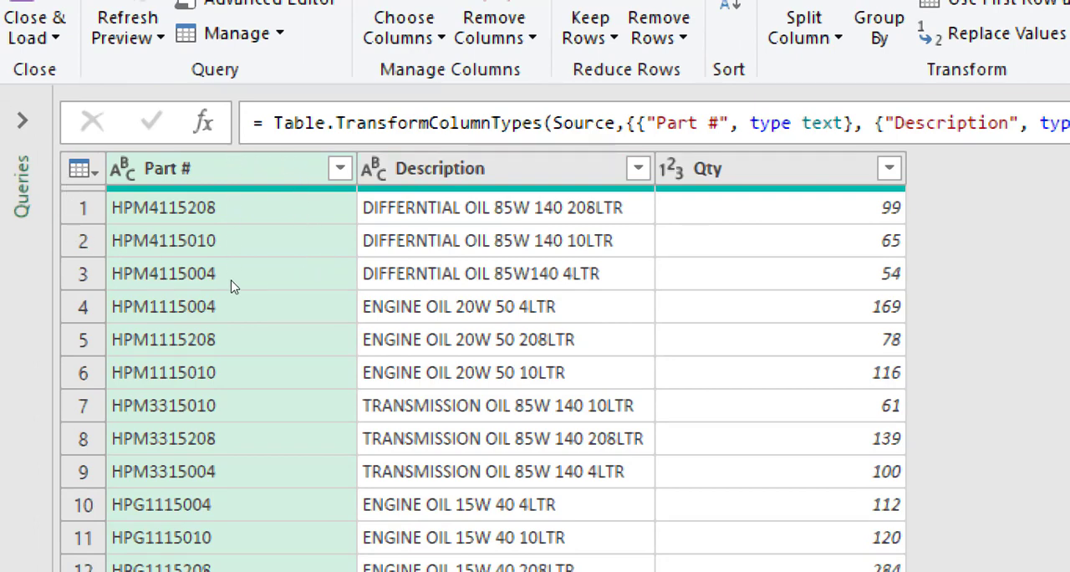
mouse_move(301, 177)
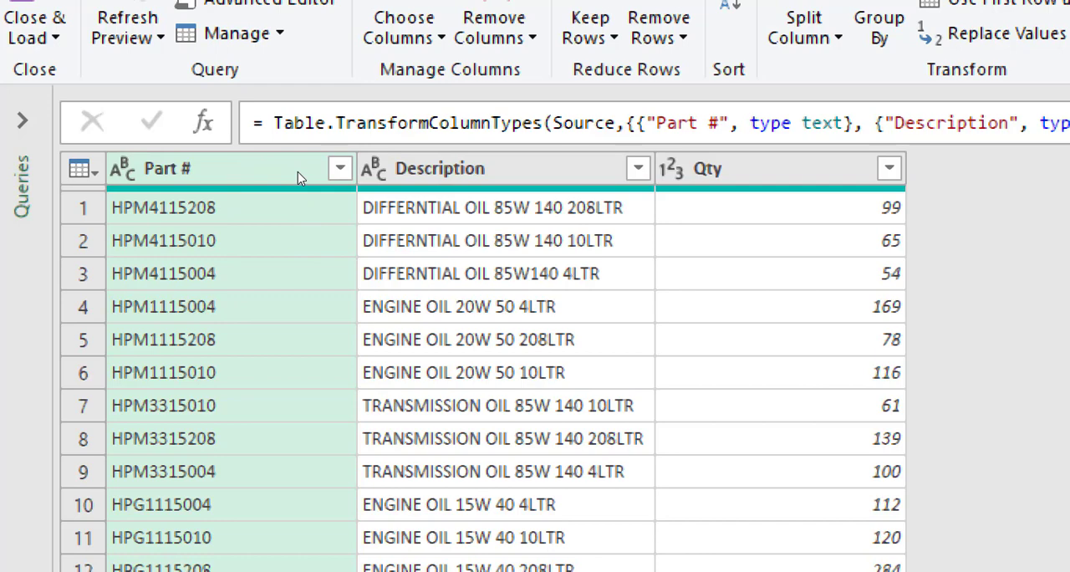
mouse_move(311, 183)
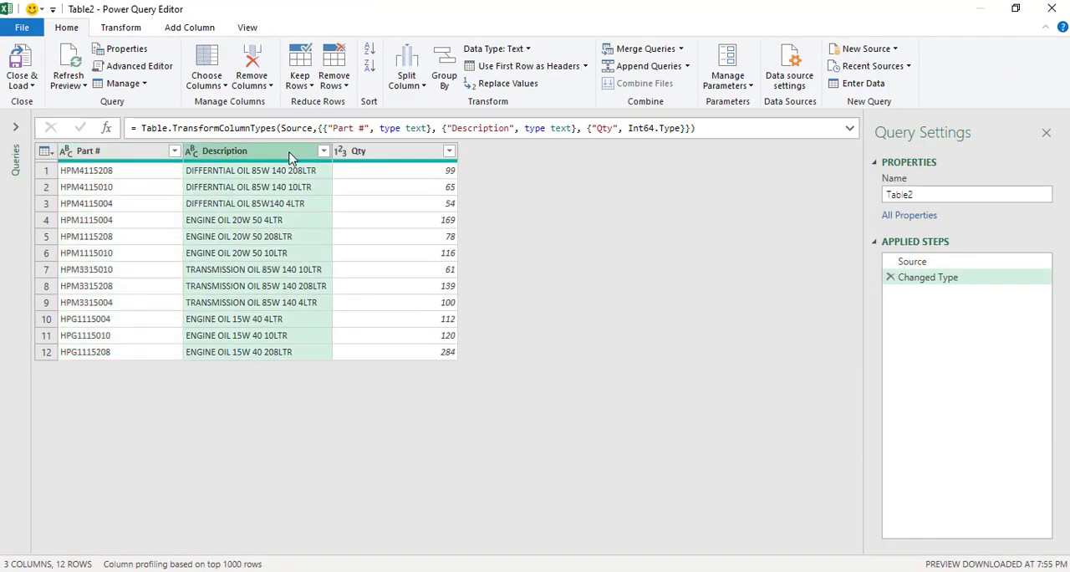
- Duplicate the Description column, adding 'Description - Copy' to query Table2
right_click(254, 151)
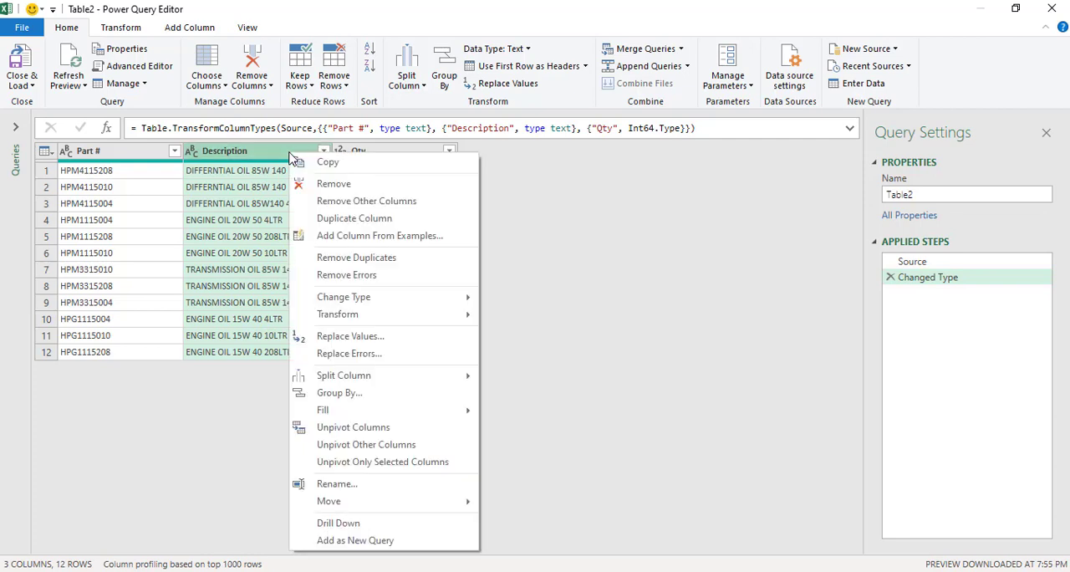
mouse_move(335, 184)
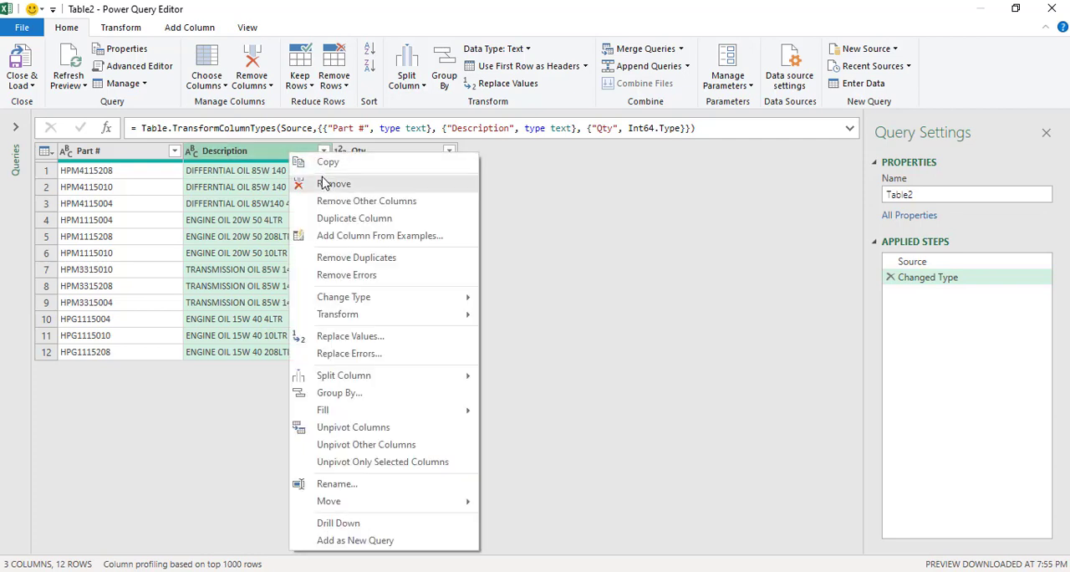
click(354, 217)
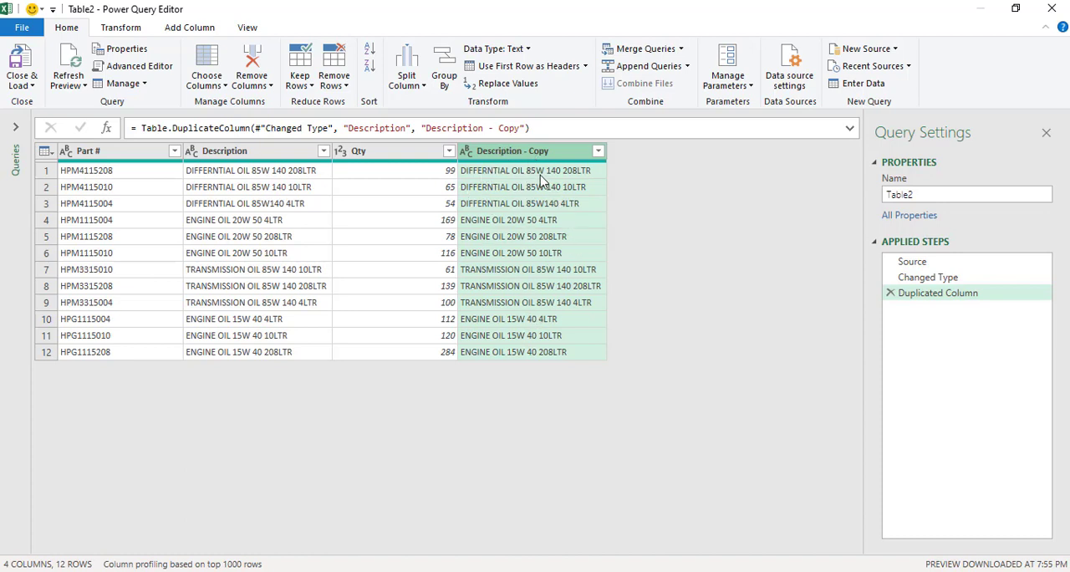
mouse_move(538, 151)
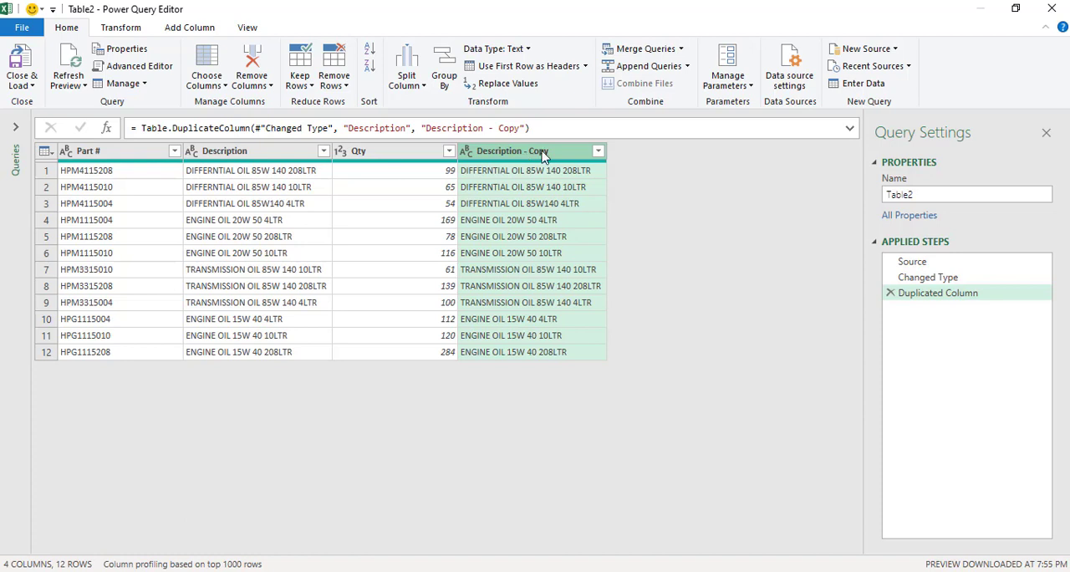
- Split 'Description - Copy' by delimiter at the last space into Copy.1 text and Copy.2 pack sizes like 208LTR
right_click(531, 151)
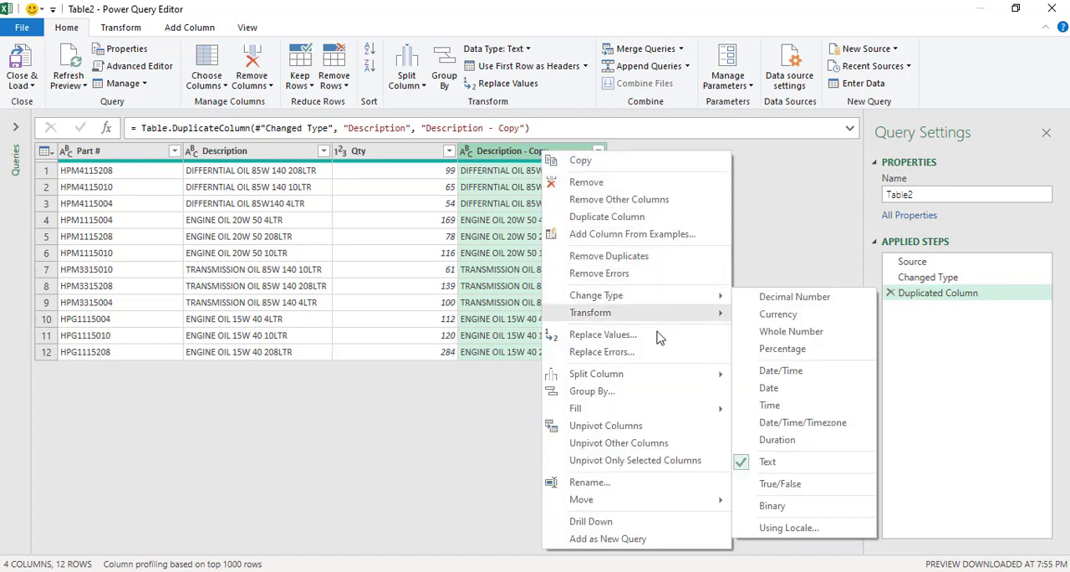
mouse_move(595, 375)
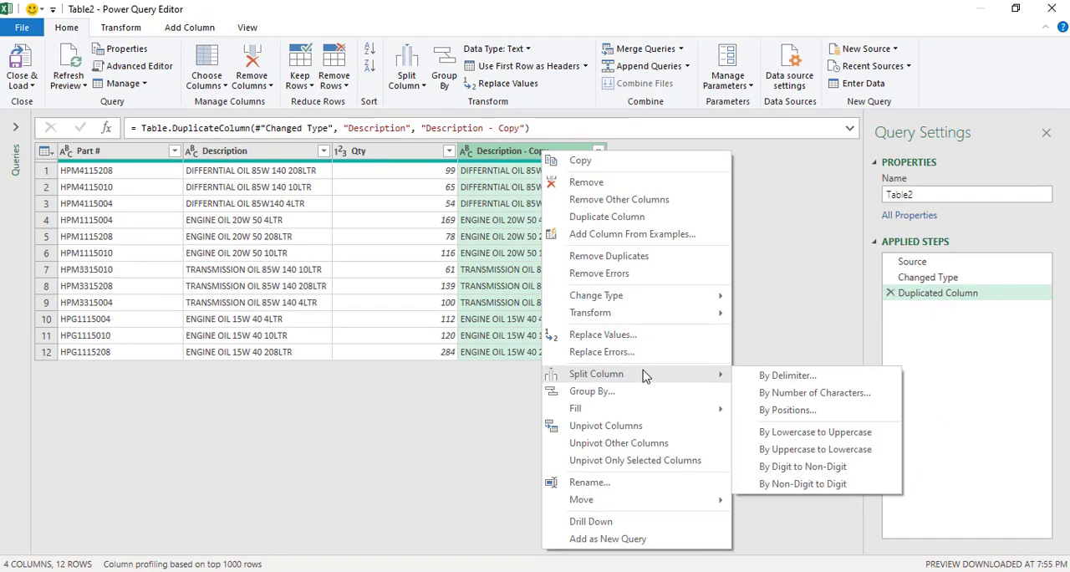
click(739, 384)
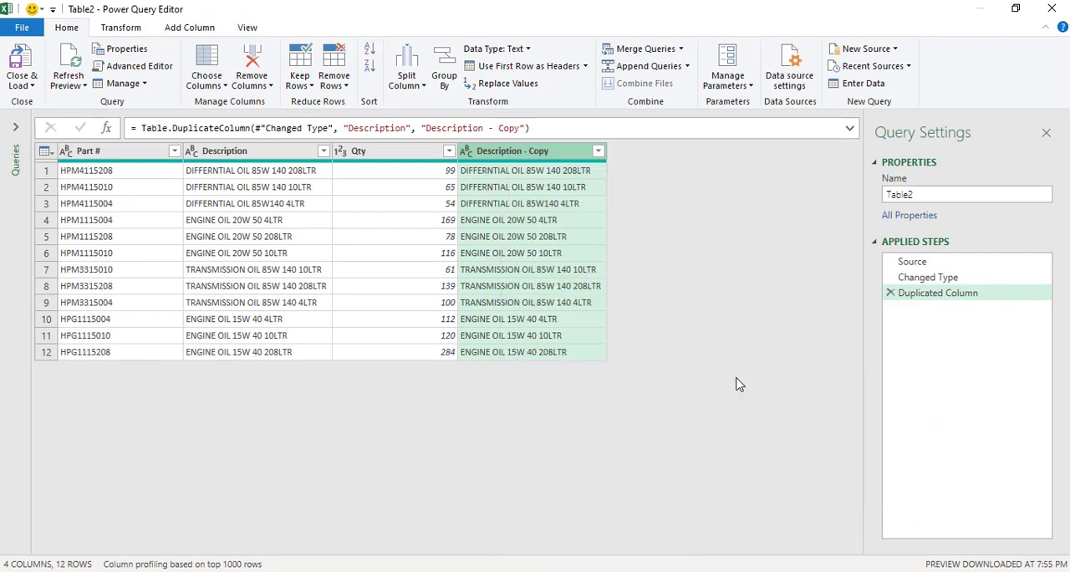
click(406, 63)
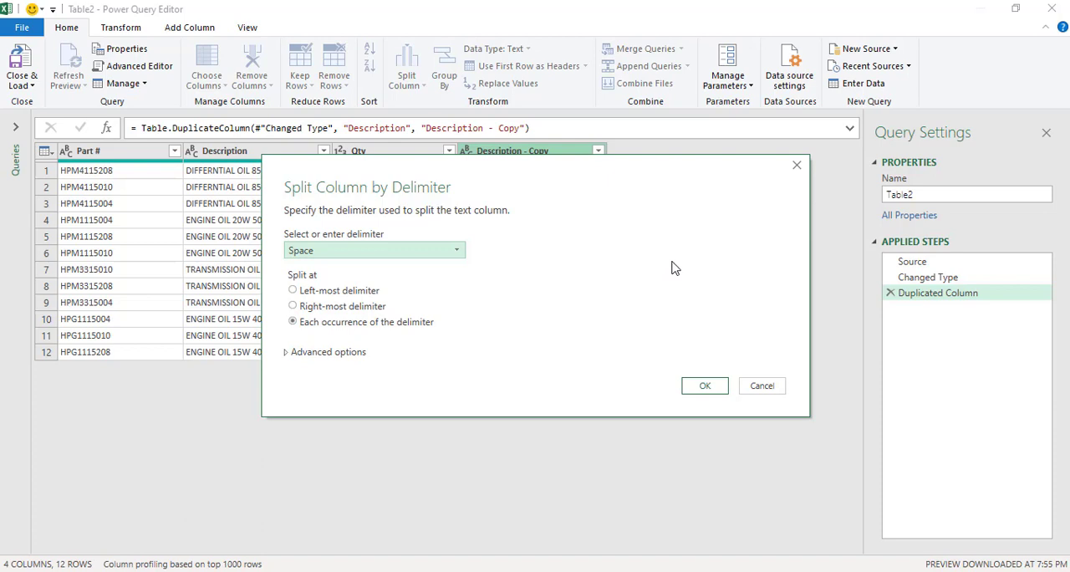
mouse_move(452, 199)
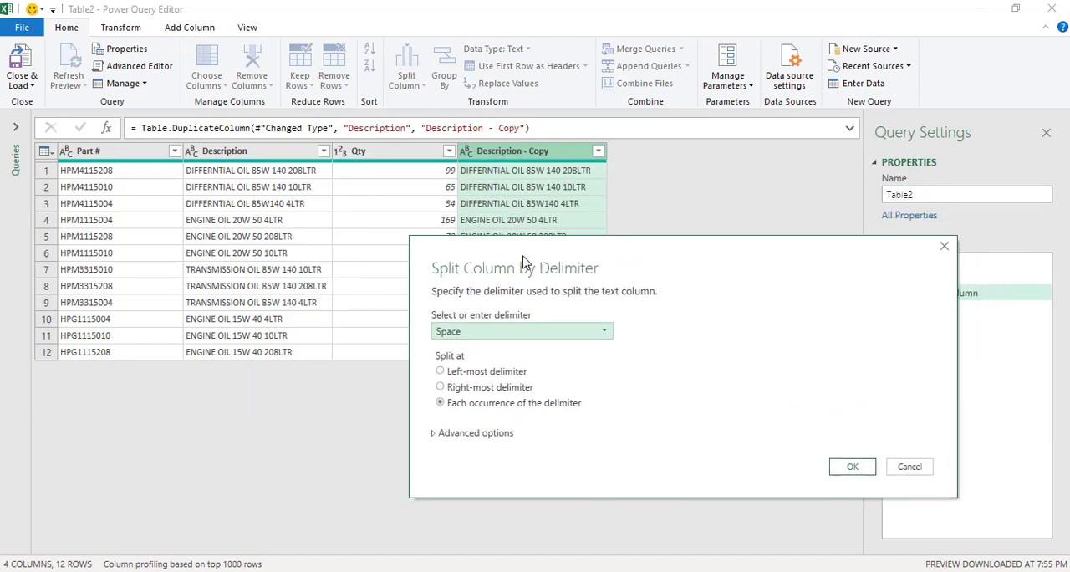
click(439, 386)
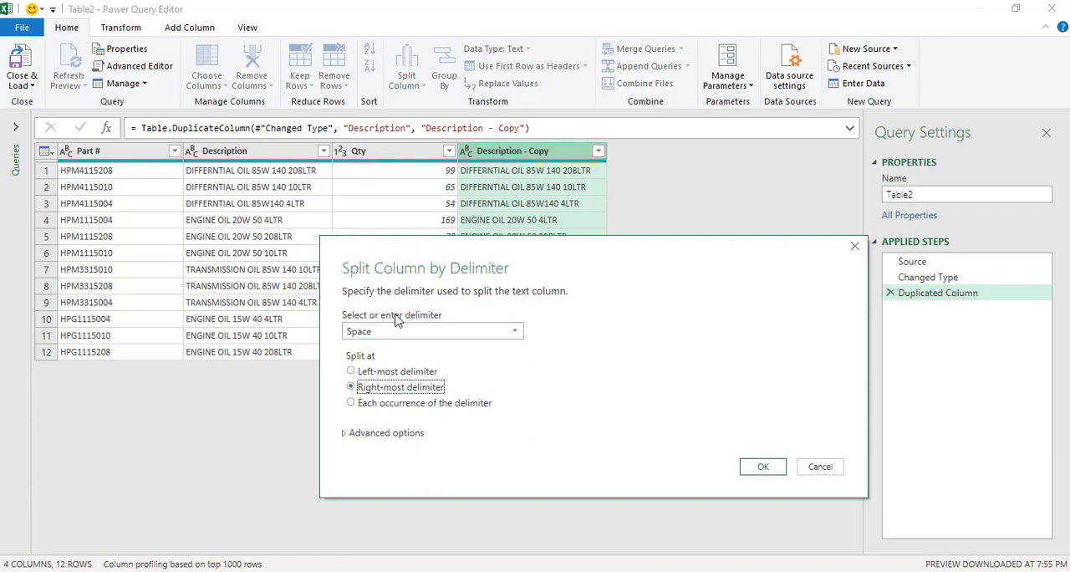
mouse_move(551, 321)
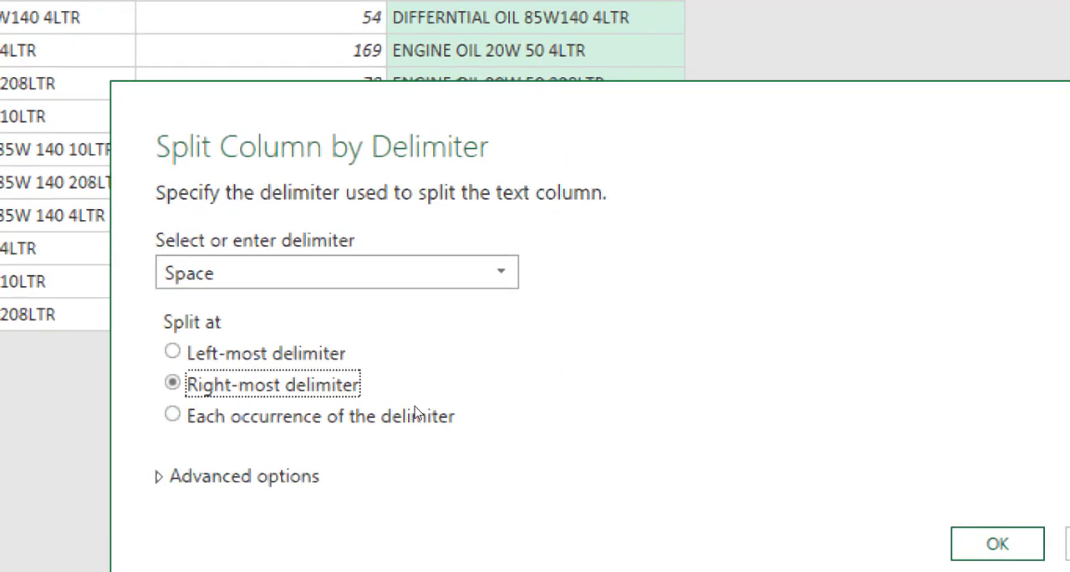
mouse_move(410, 398)
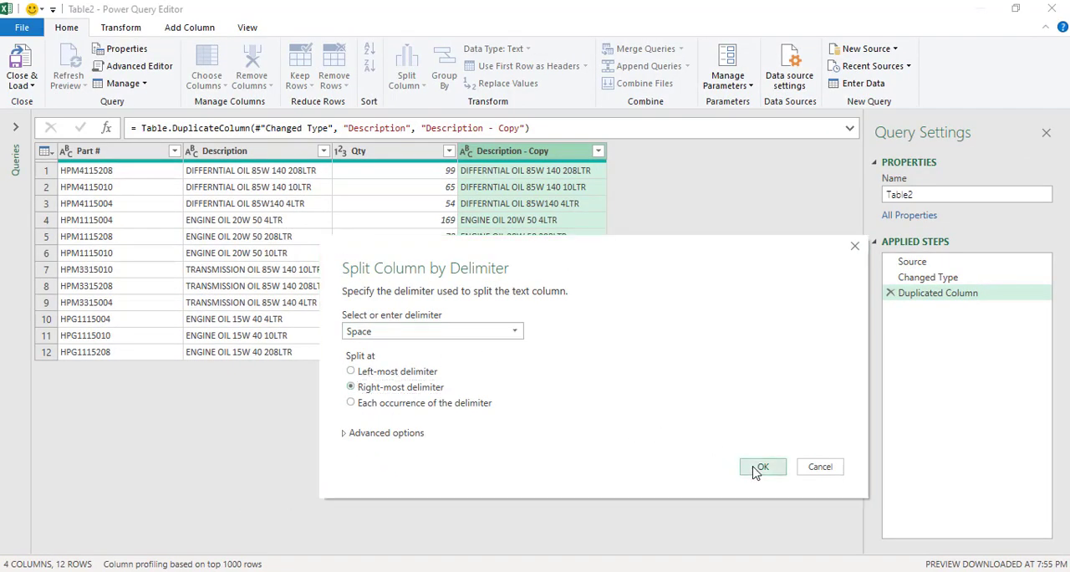
click(762, 466)
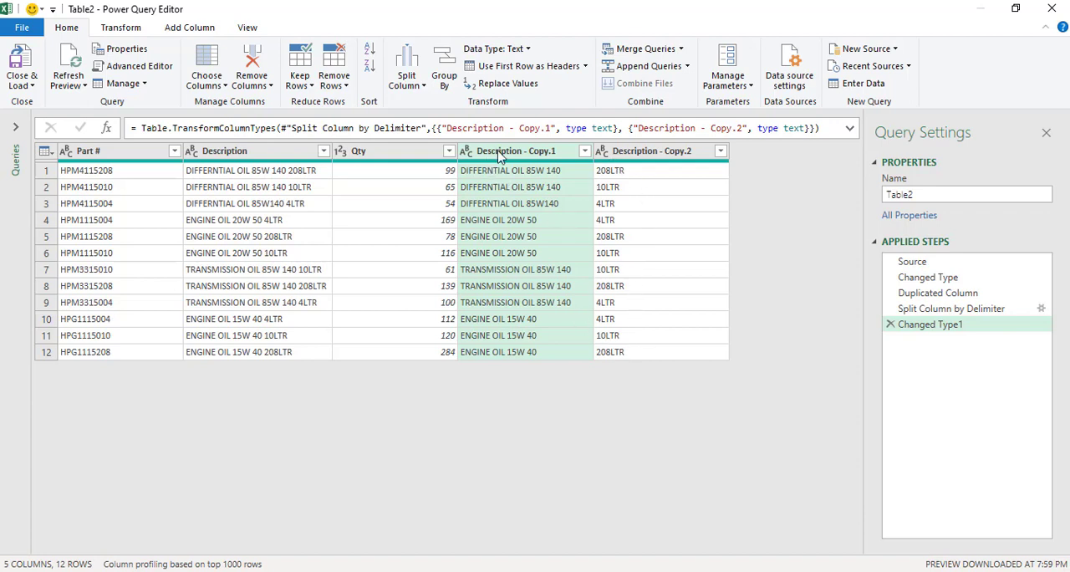
- Remove the Description - Copy.1 column, leaving only the pack-size column after Qty
right_click(514, 150)
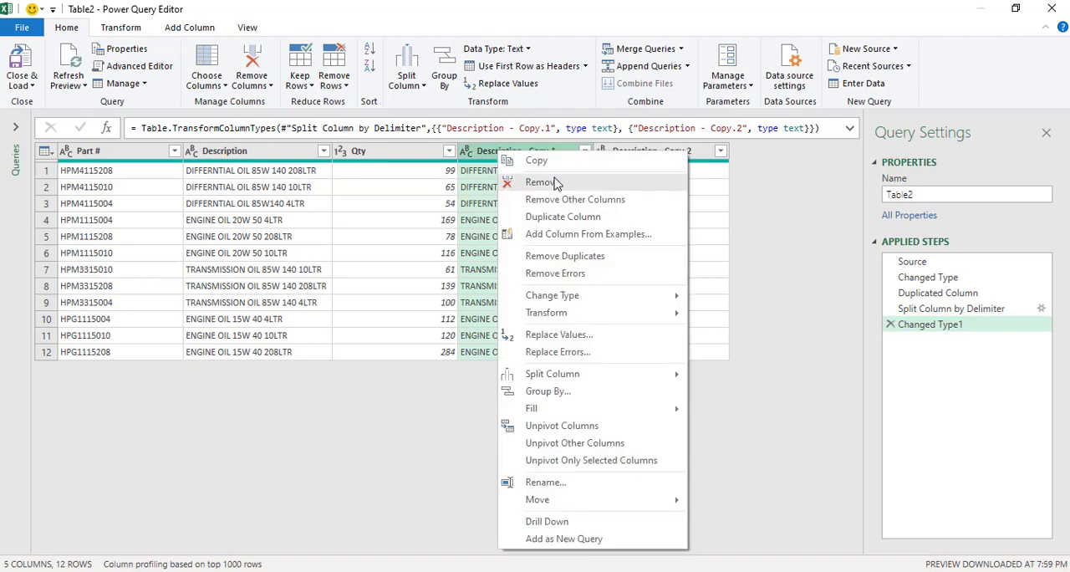
click(542, 182)
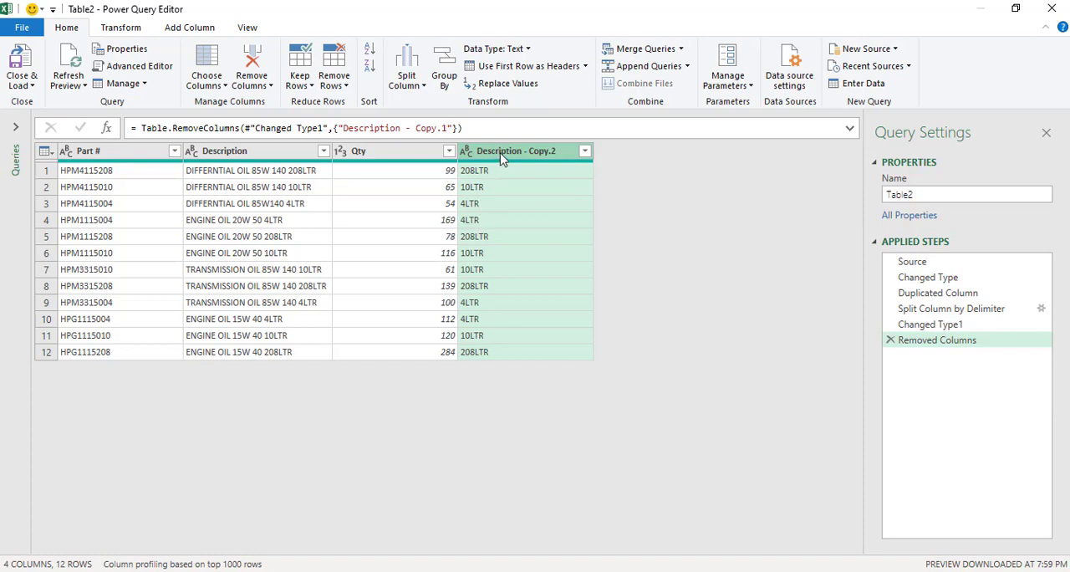
- Split Description - Copy.2 by 3 characters, once from the right, into numeric sizes and an LTR column
right_click(515, 151)
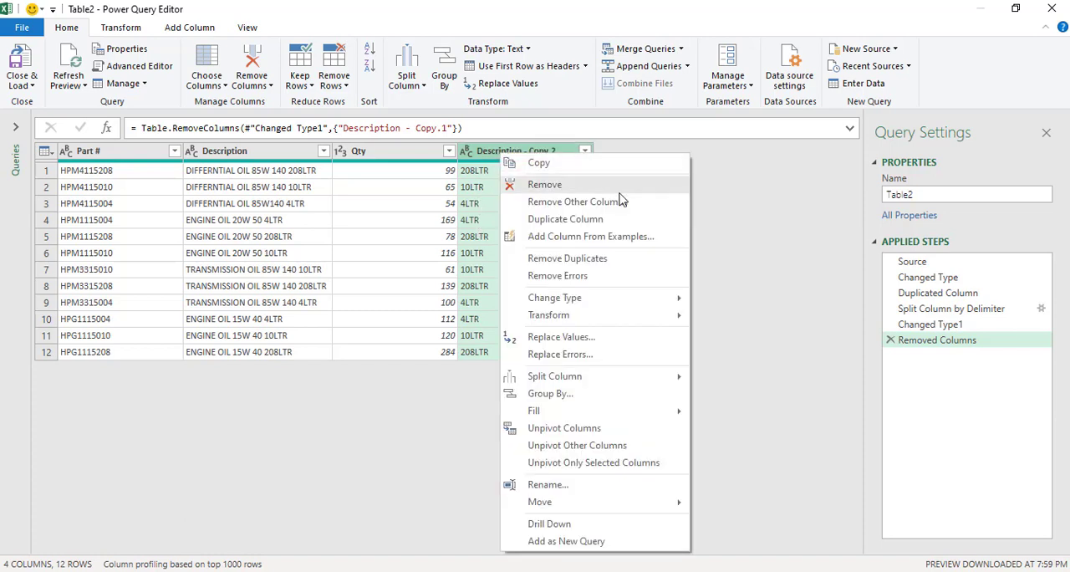
mouse_move(555, 374)
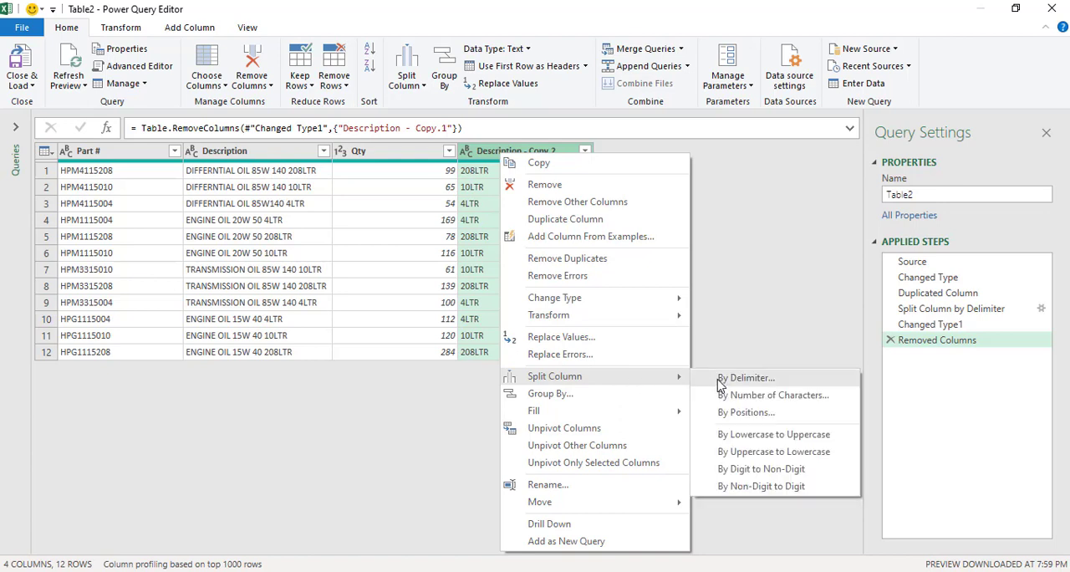
click(772, 394)
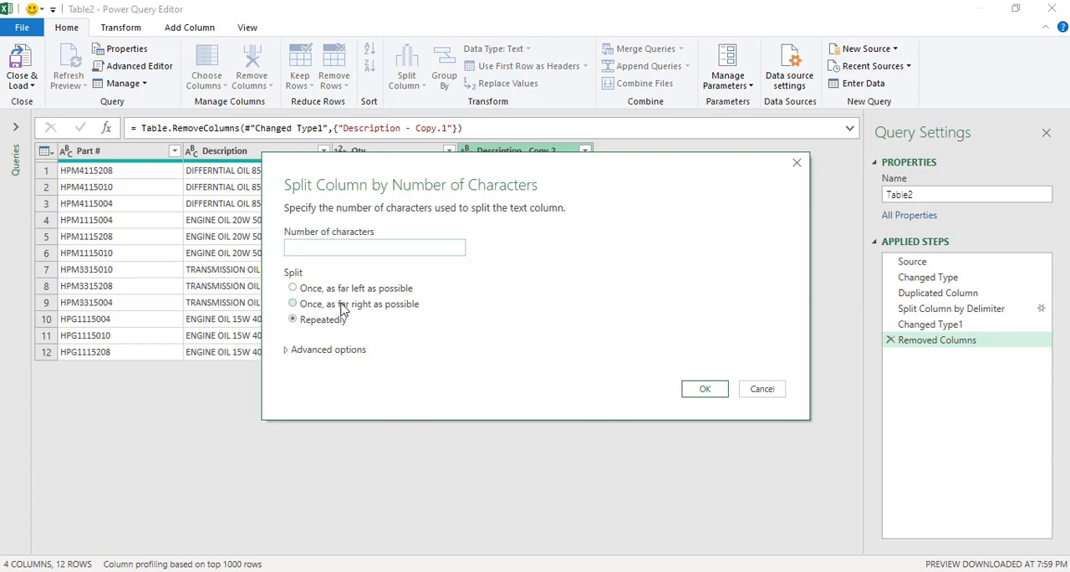
click(293, 304)
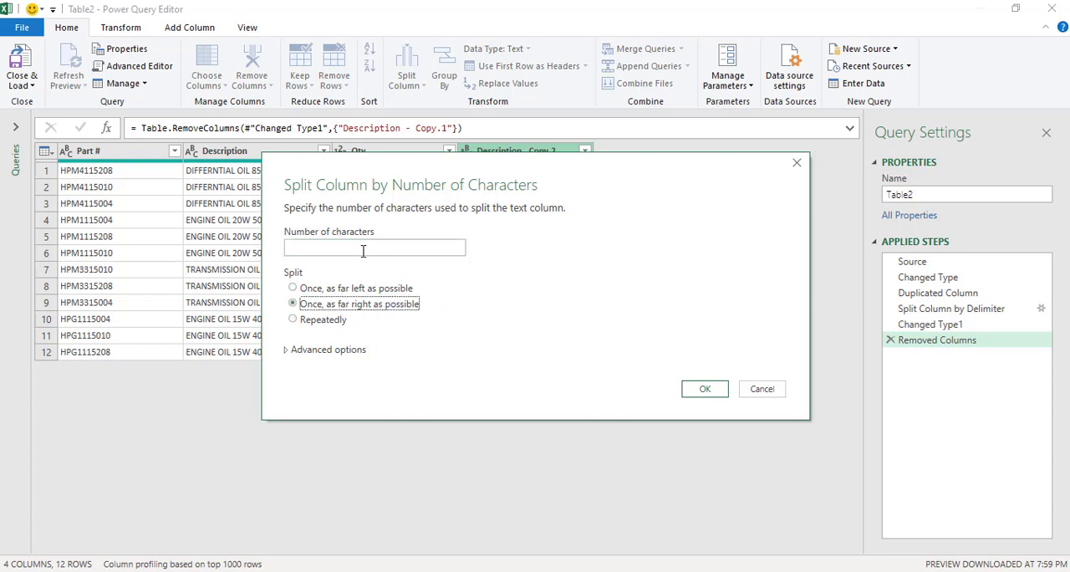
click(374, 248)
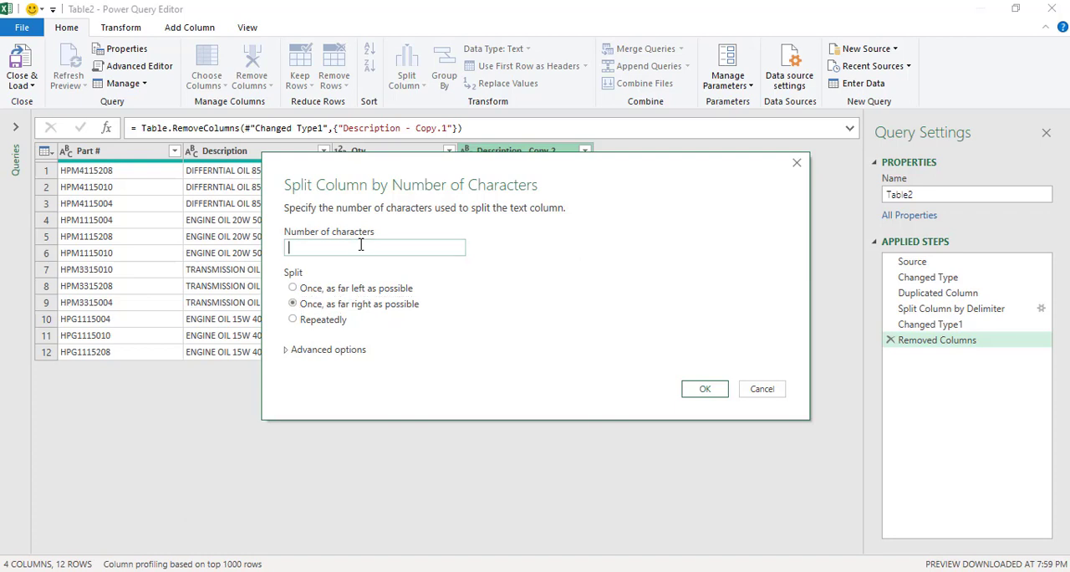
text(3)
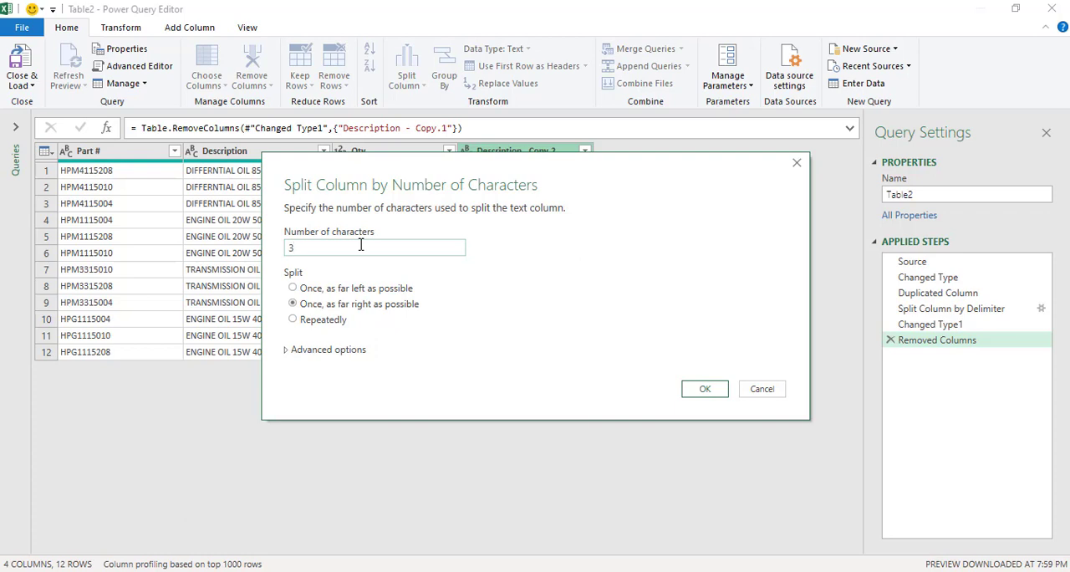
click(293, 304)
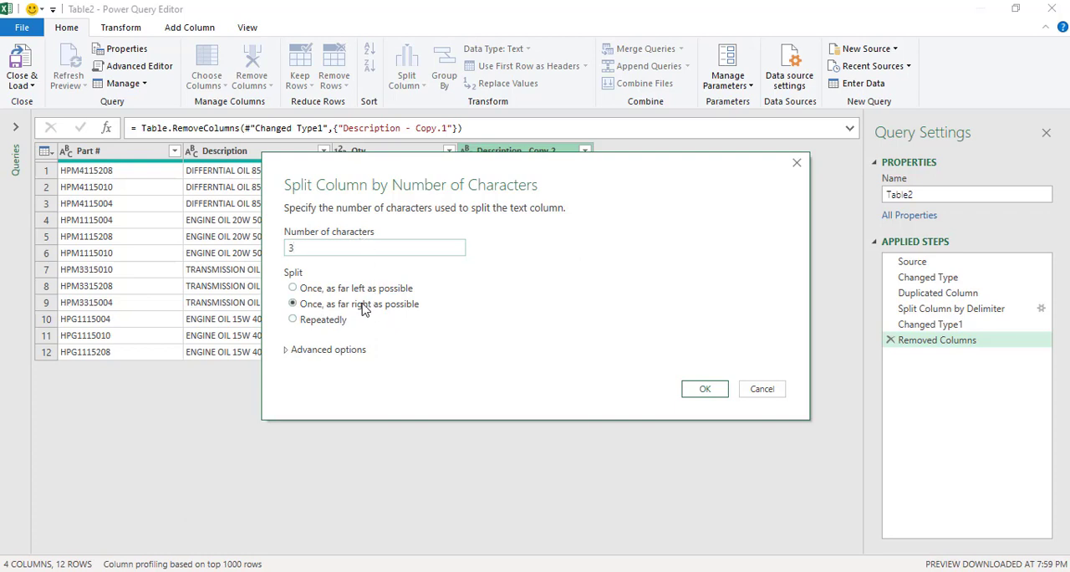
click(705, 388)
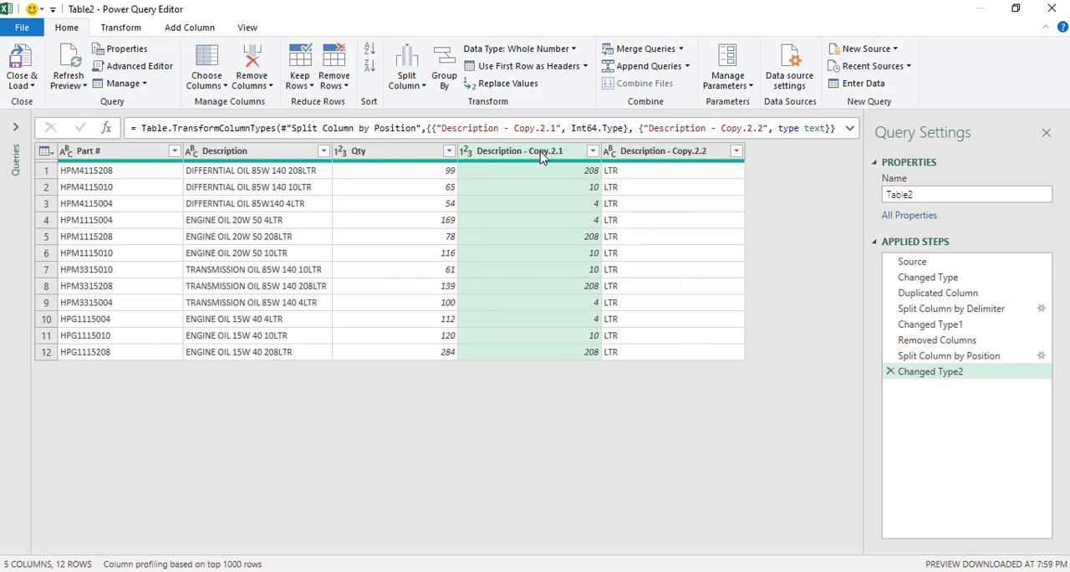
mouse_move(592, 295)
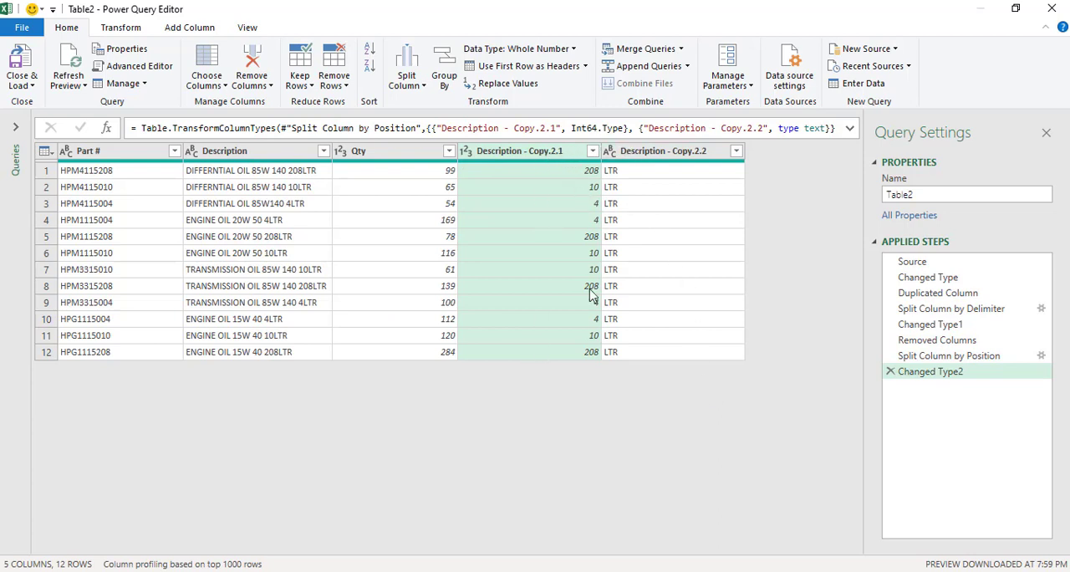
- Remove the LTR unit column Copy.2.2 and Close & Load the query into the workbook
click(662, 151)
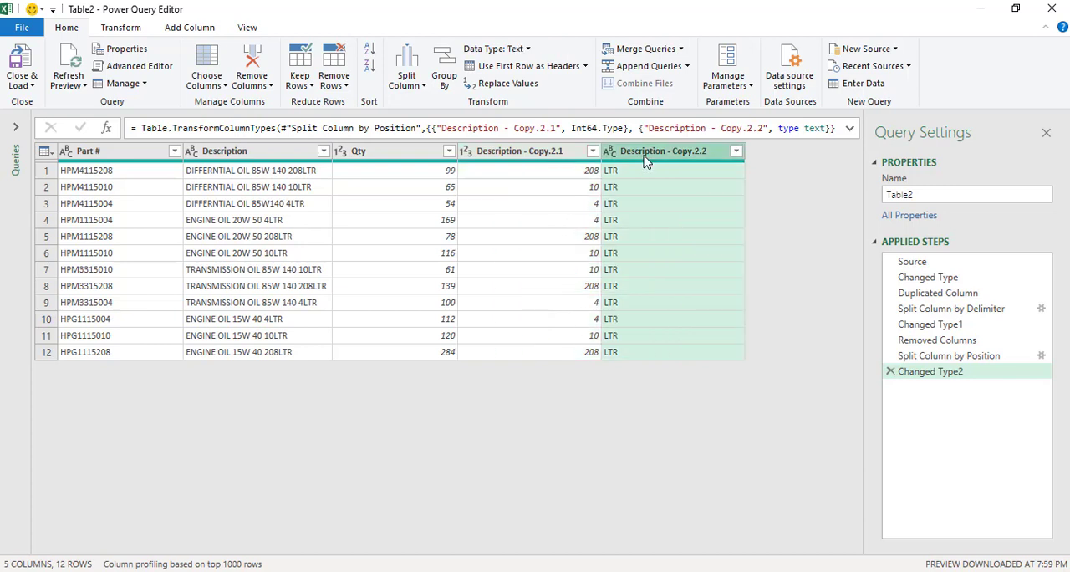
right_click(662, 151)
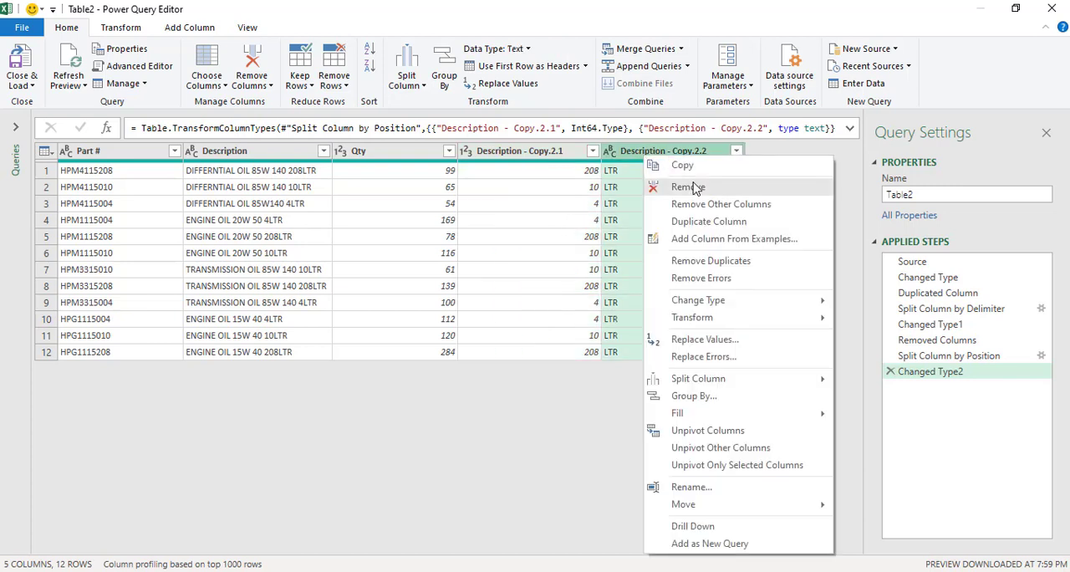
click(689, 188)
text(Amounts)
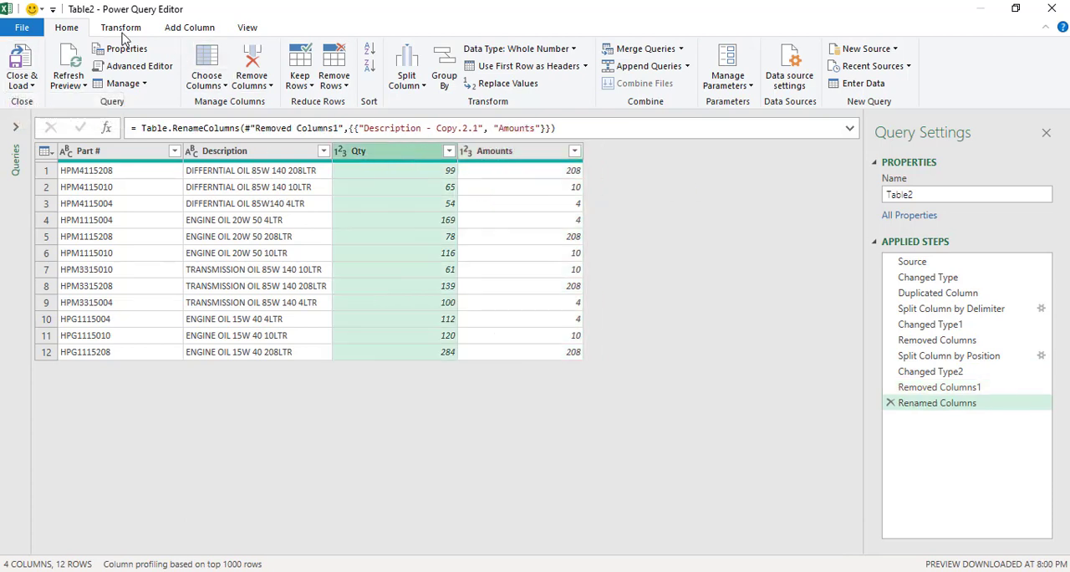
click(22, 75)
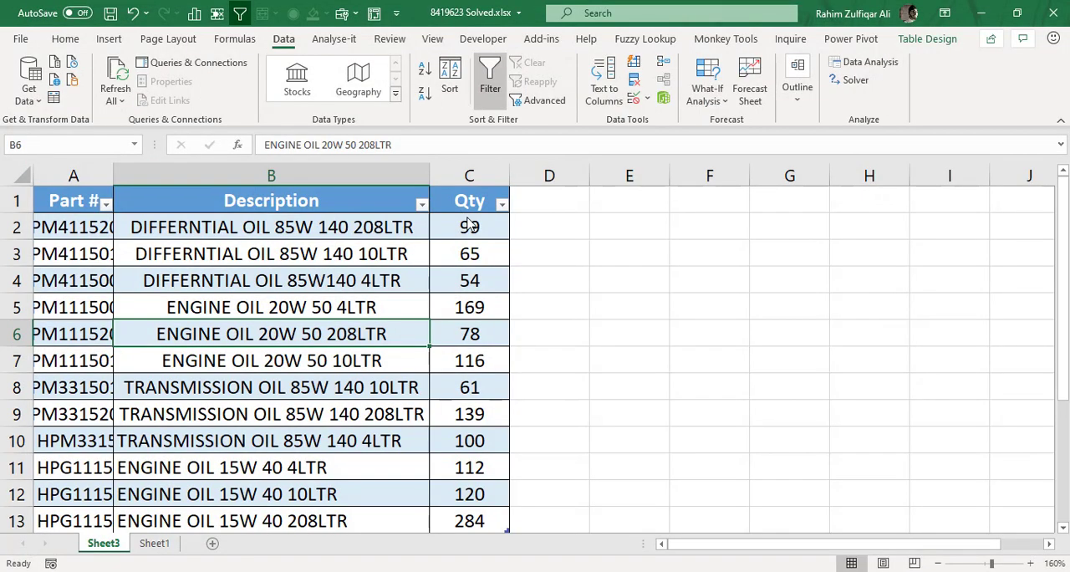
- Check the Amounts values on Sheet4 against the E24 formula result on Sheet1, ending on Sheet4
click(199, 61)
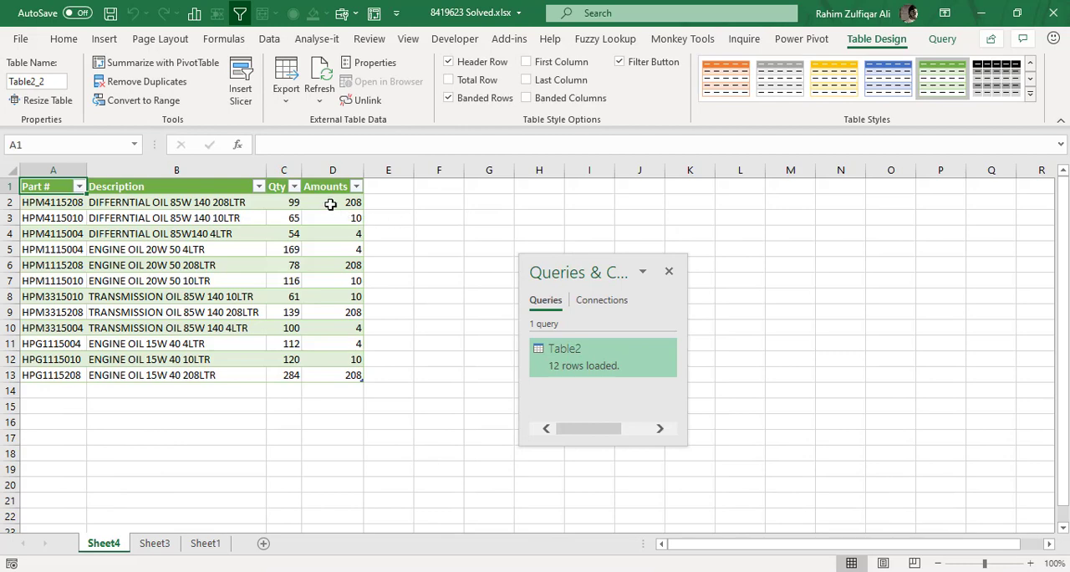
click(332, 203)
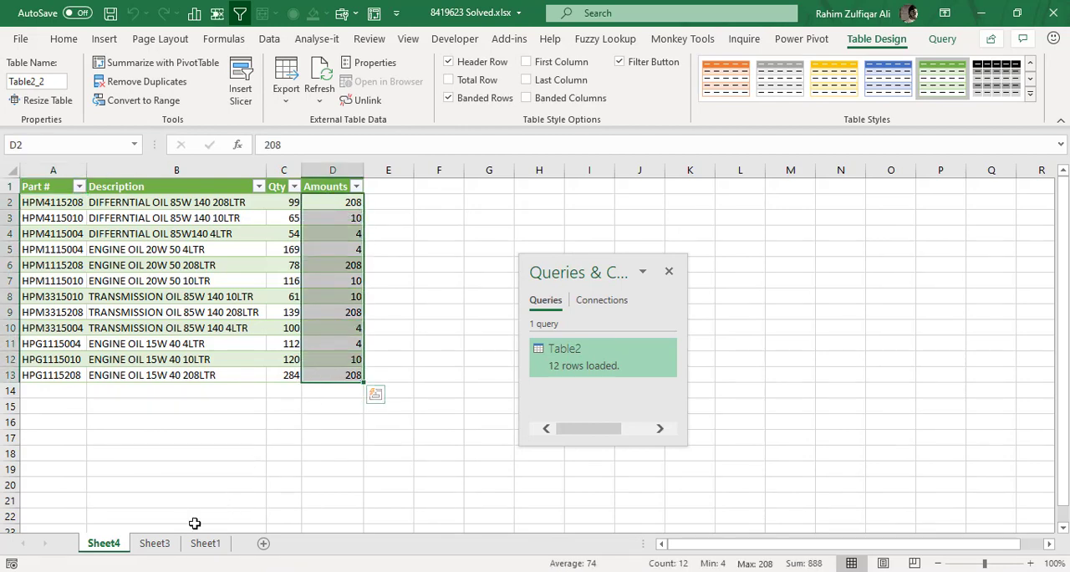
click(204, 541)
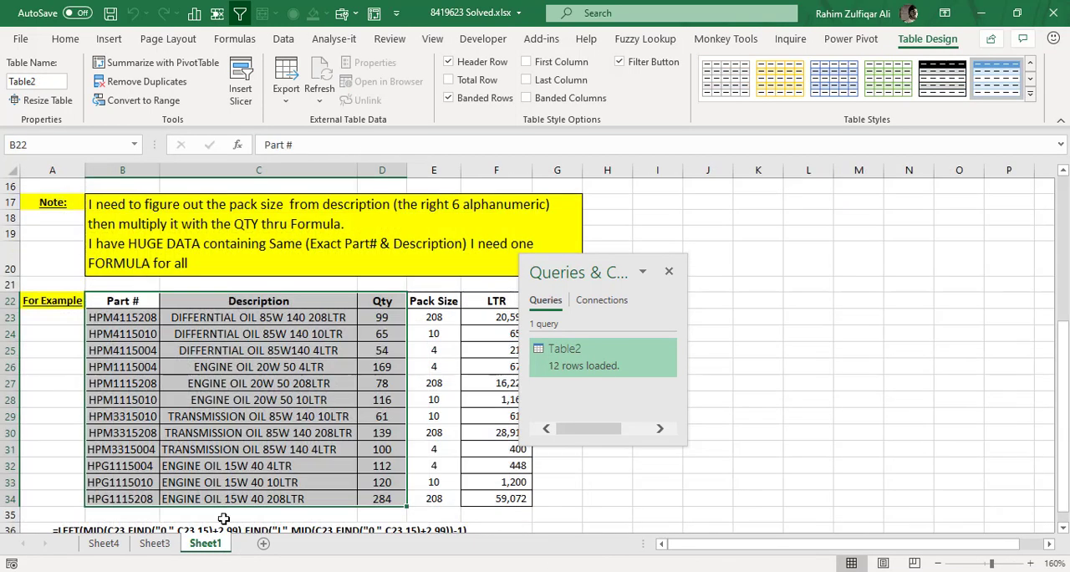
click(433, 318)
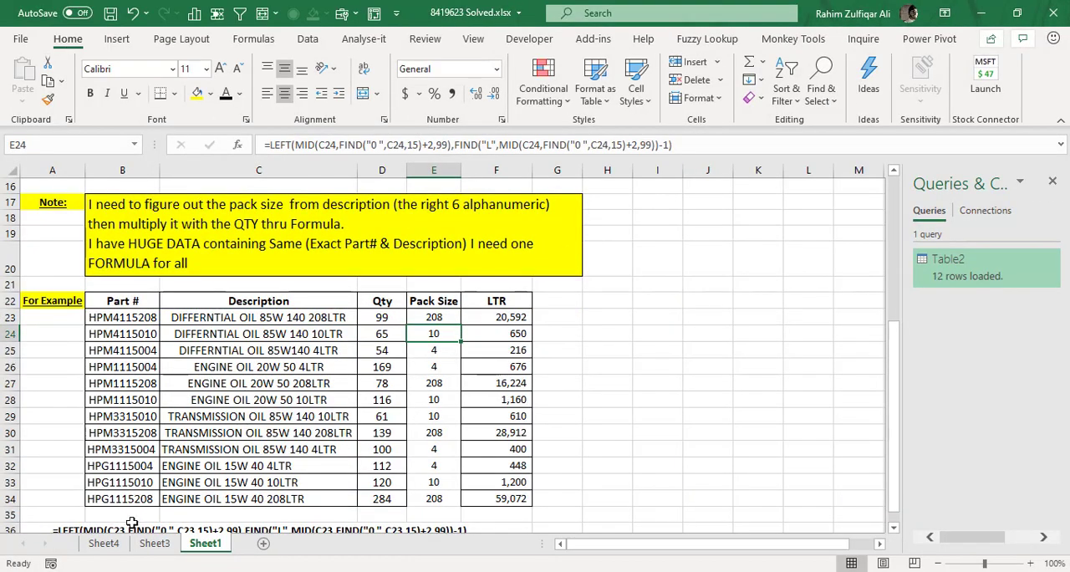
click(104, 542)
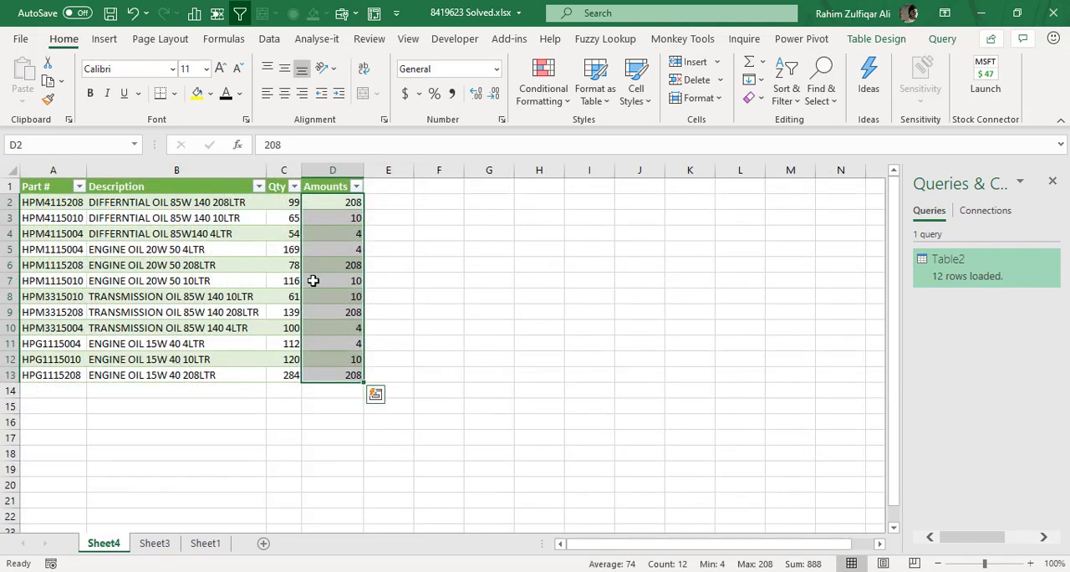